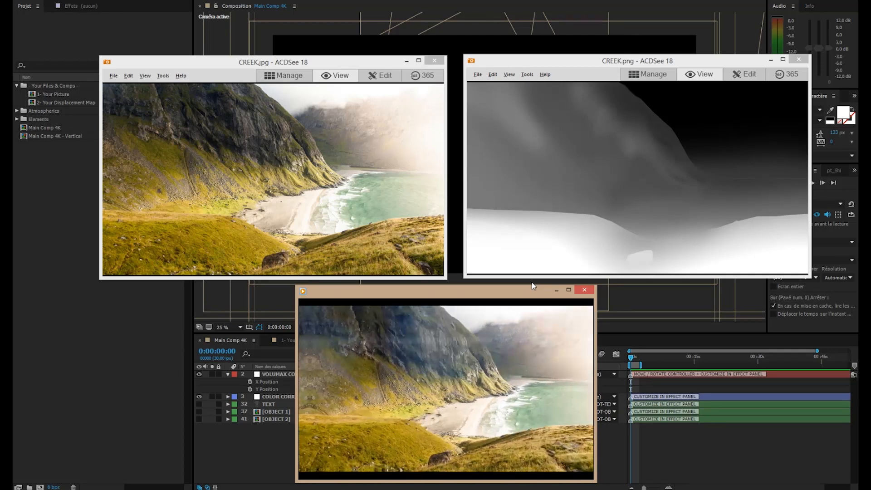
Close the ACDSee previews of CREEK.jpg and CREEK.png to return to After Effects.
left_click_drag(272, 62, 272, 49)
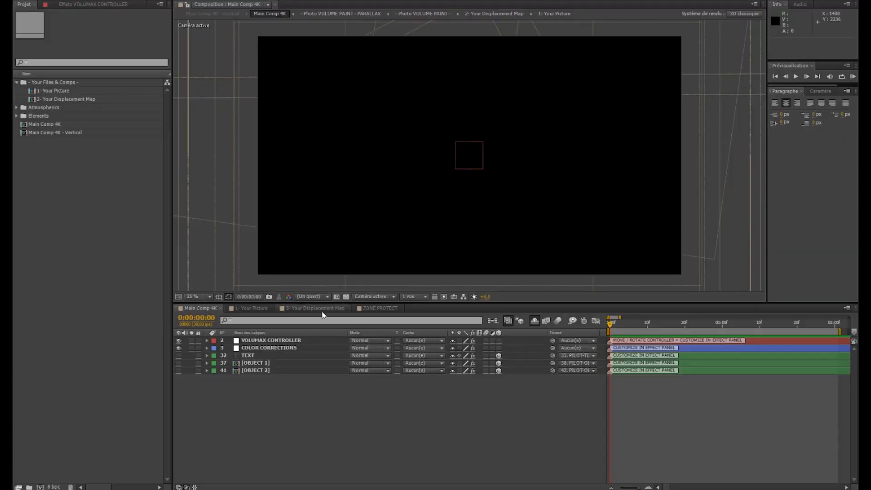
mouse_move(444, 94)
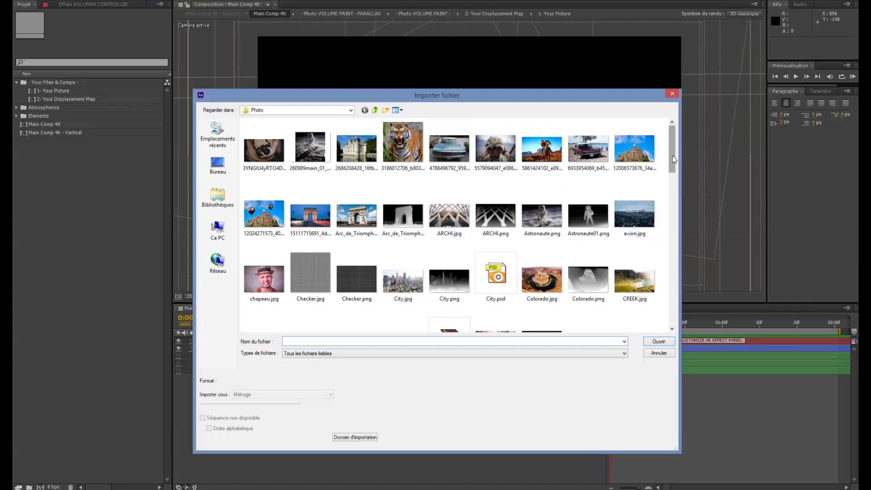
Import CREEK.jpg and the CREEK.png depth map together into the project.
left_click(634, 200)
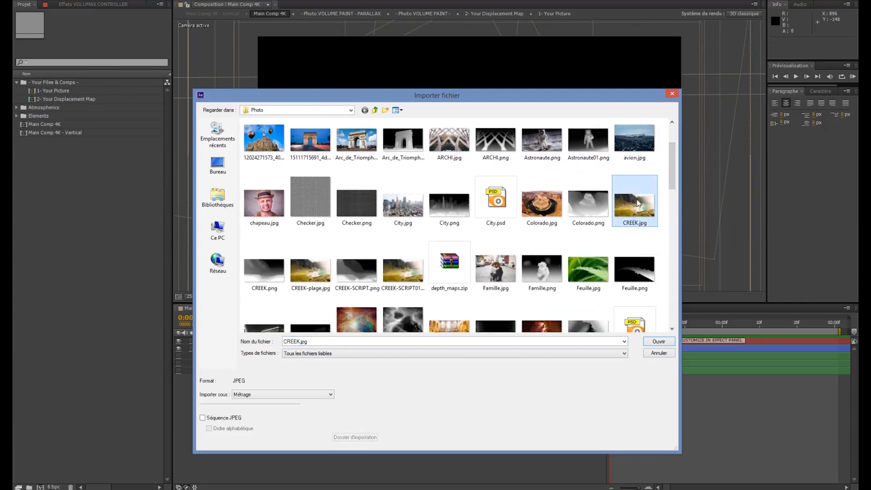
left_click(495, 197)
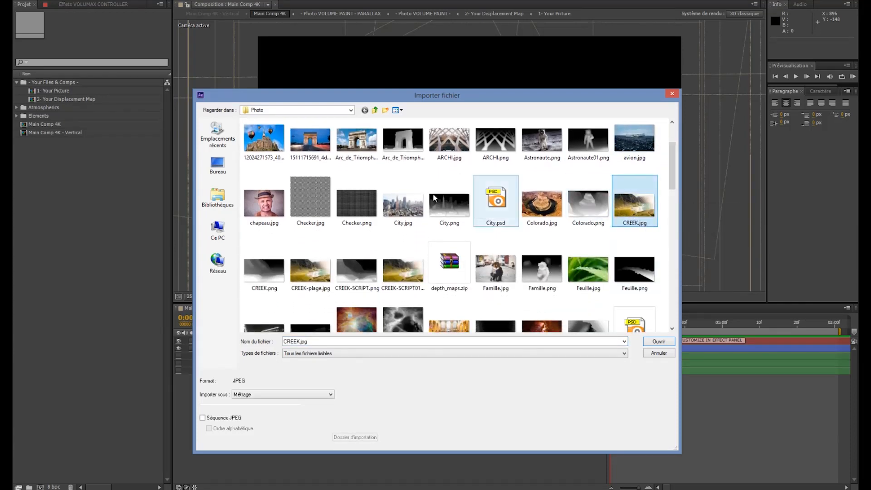
left_click(264, 267)
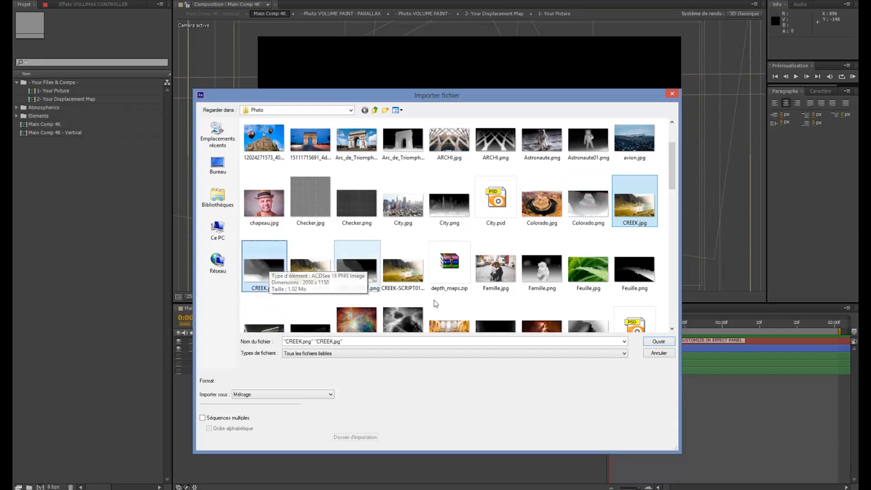
left_click(658, 342)
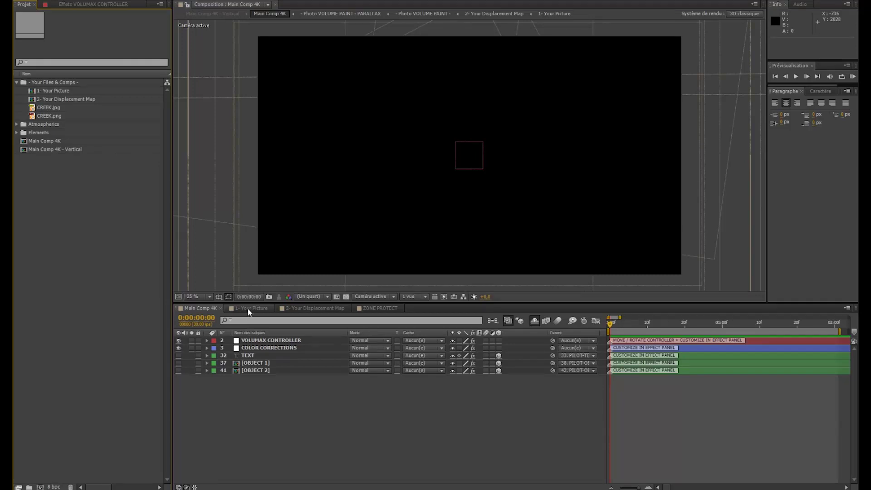
Add CREEK.jpg as a layer in the 1- Your Picture comp, beneath the frame.
left_click(250, 309)
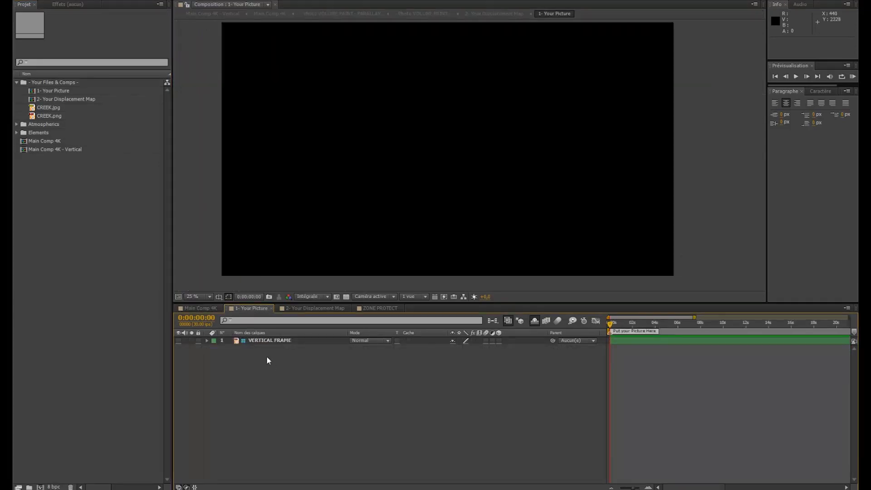
left_click(49, 107)
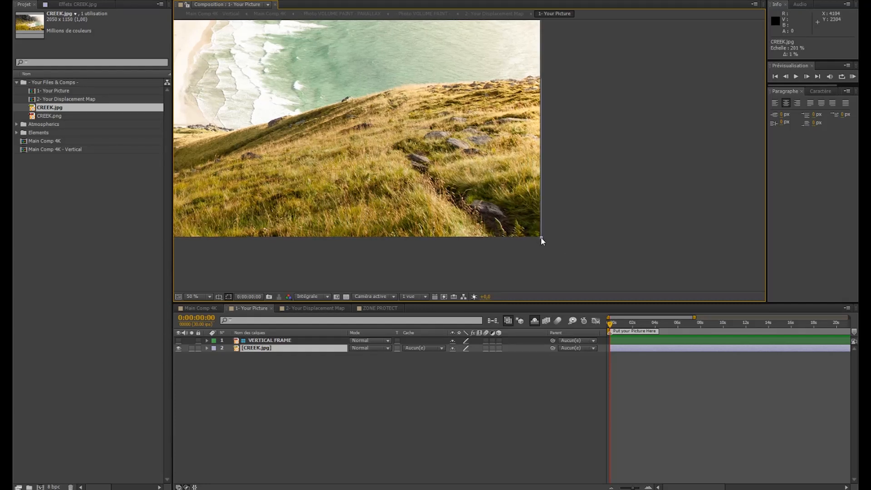
left_click(195, 296)
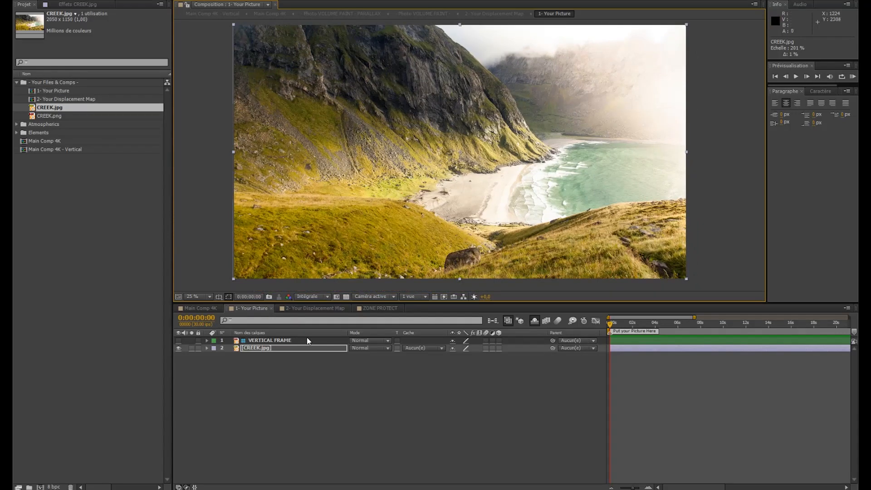
left_click(287, 391)
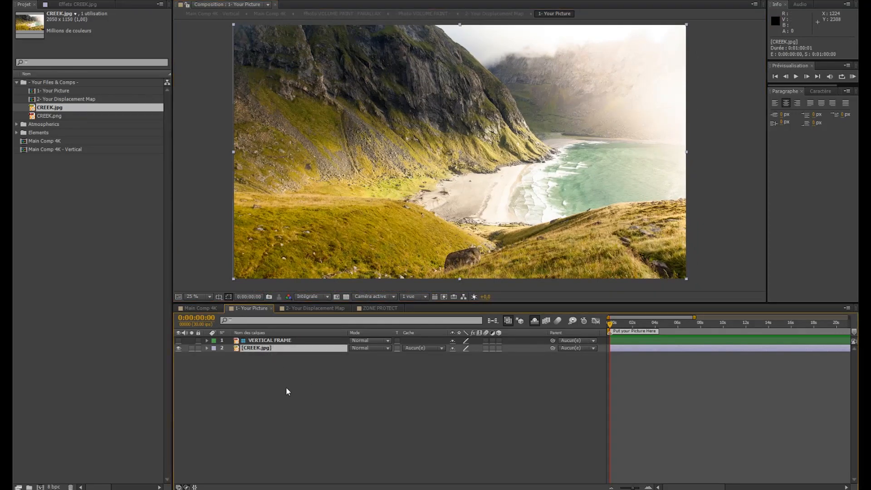
mouse_move(294, 336)
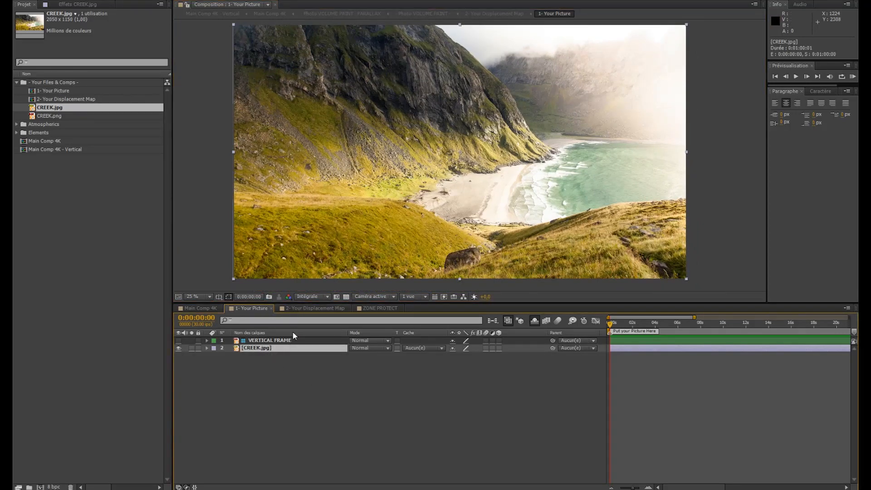
Copy the CREEK.jpg layer from 1- Your Picture and paste it into 2- Your Displacement Map.
left_click(314, 307)
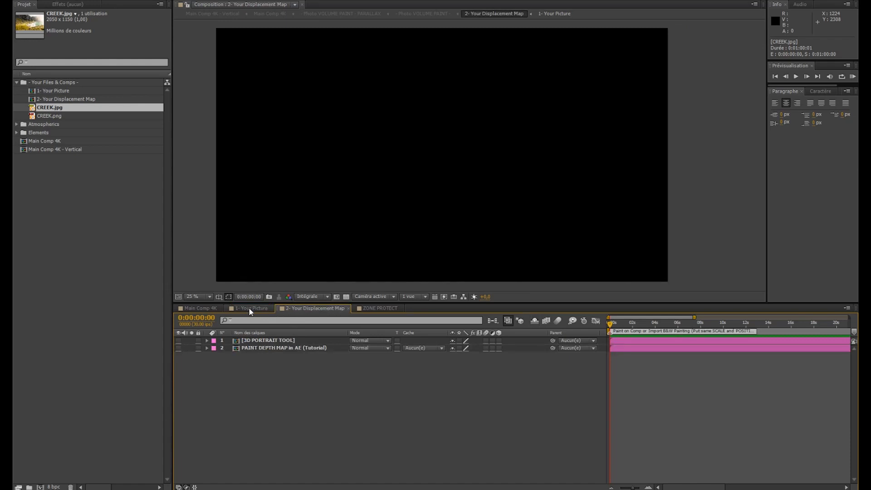
left_click(250, 307)
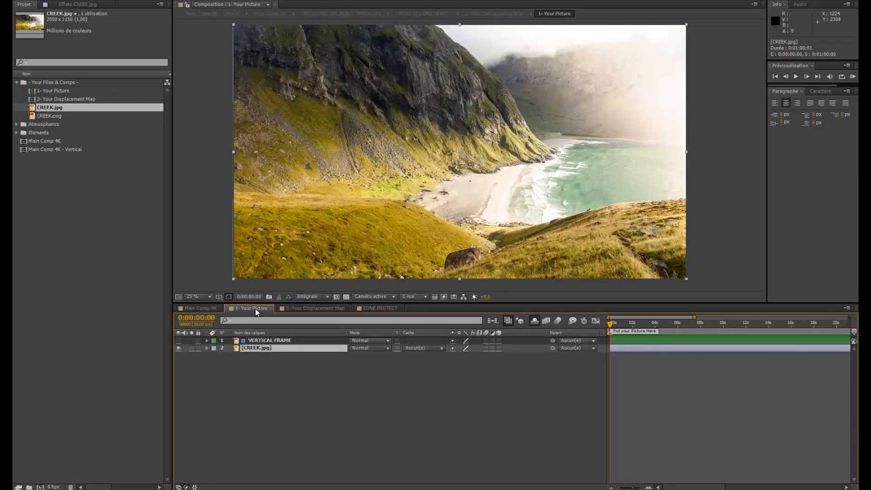
left_click(257, 348)
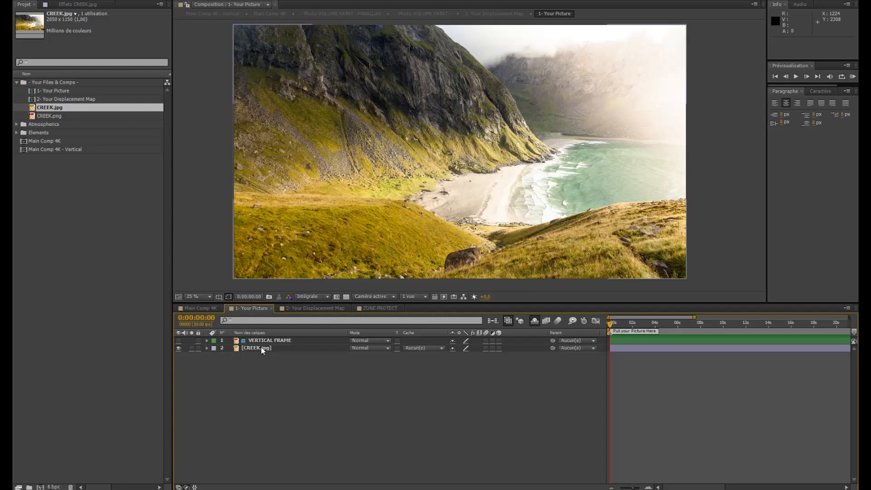
left_click(255, 348)
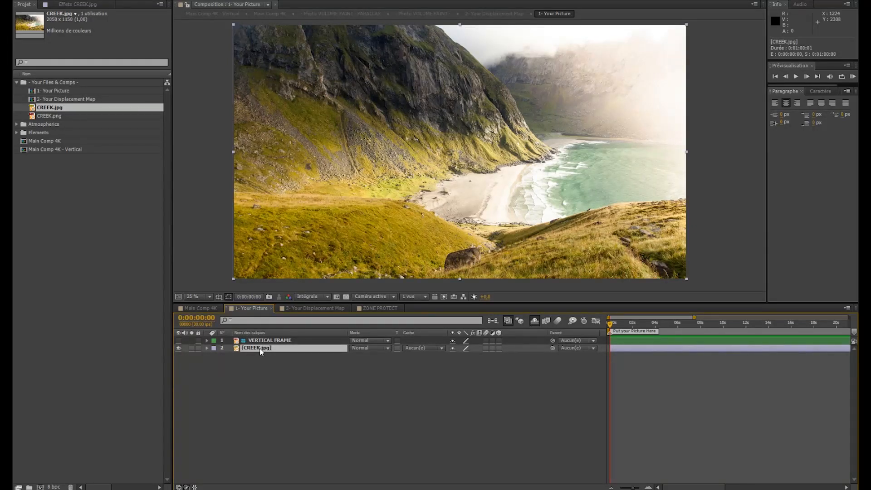
left_click(57, 47)
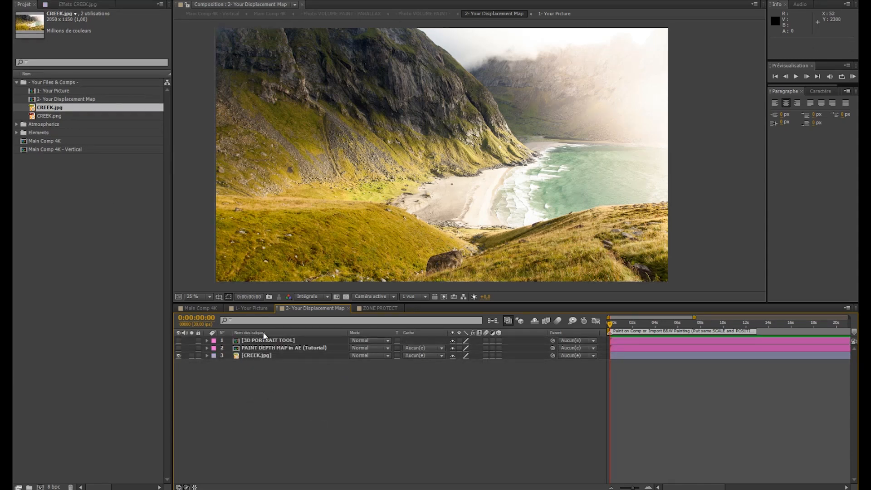
left_click(255, 356)
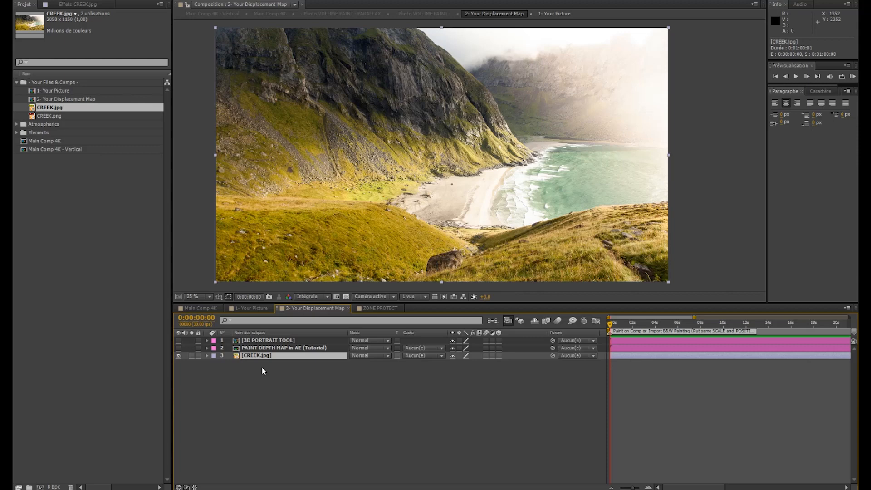
Replace the CREEK.jpg layer's footage with the CREEK.png depth map.
left_click(50, 115)
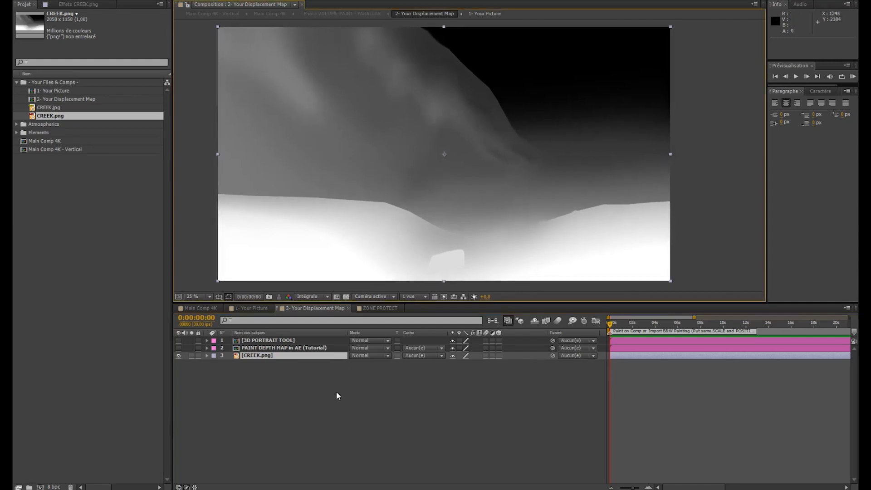
mouse_move(304, 400)
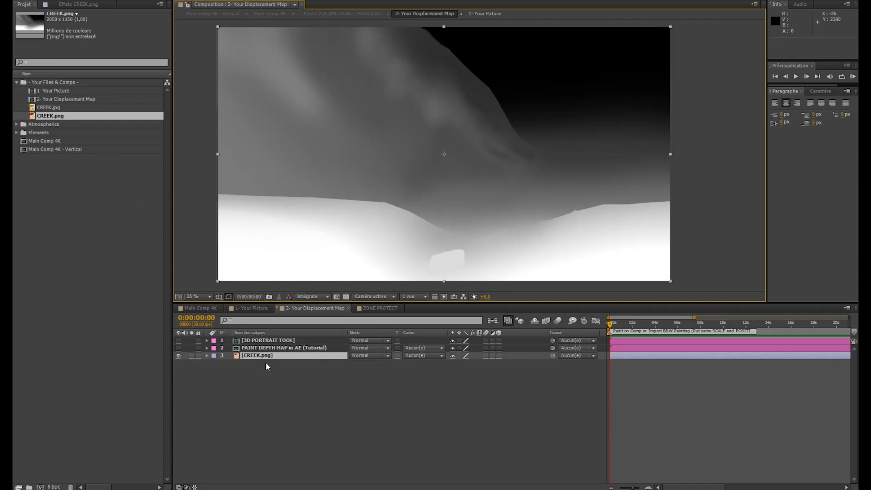
left_click(255, 355)
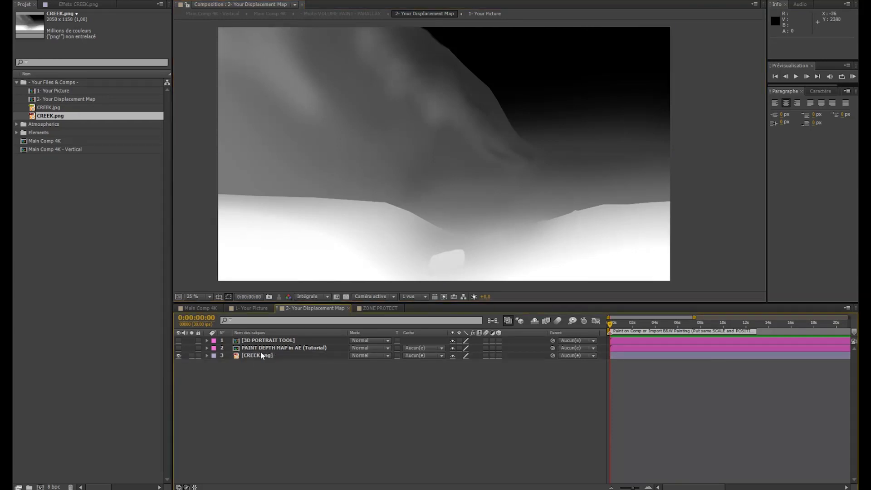
left_click(256, 356)
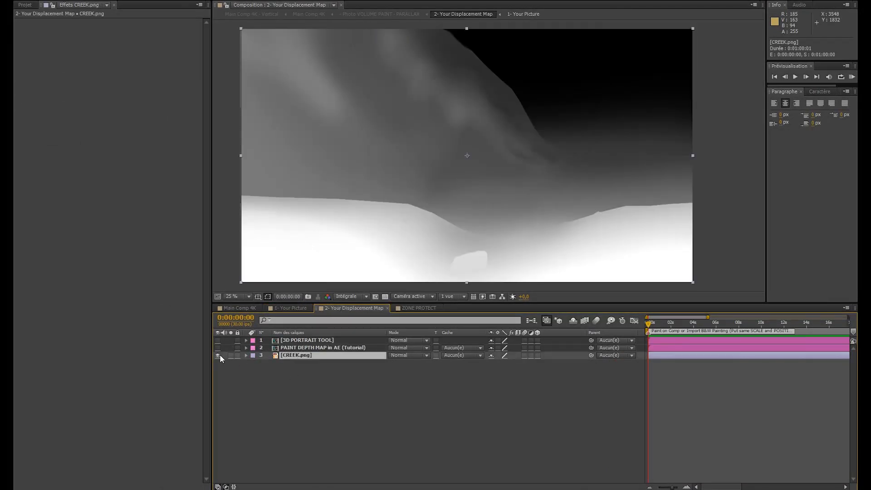
Hide the CREEK.png layer, review both creek comps, and switch to Main Comp 4K.
left_click(218, 356)
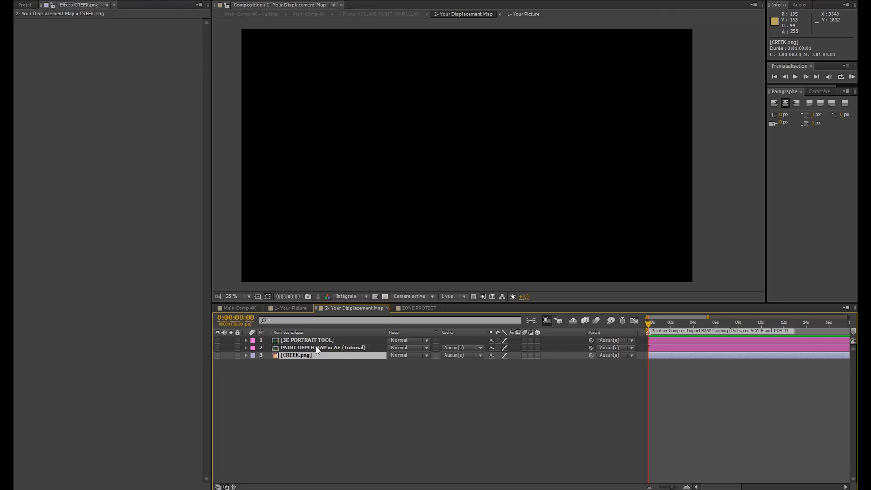
left_click(322, 347)
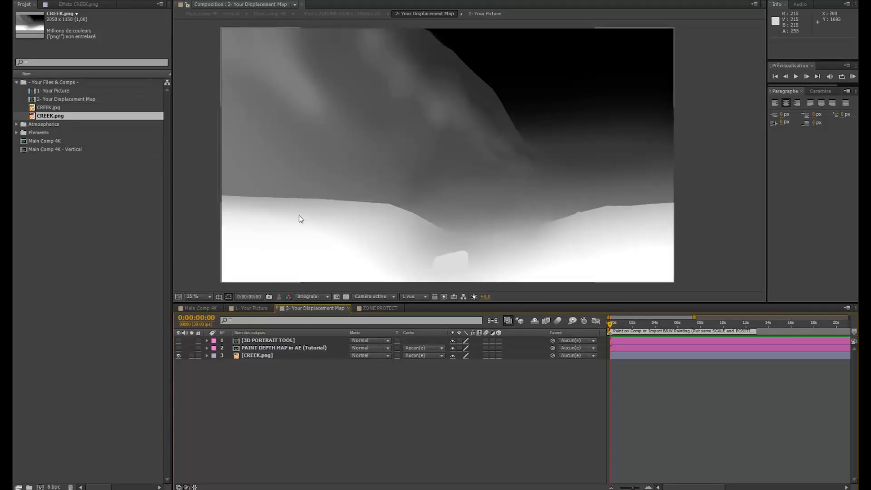
left_click(250, 308)
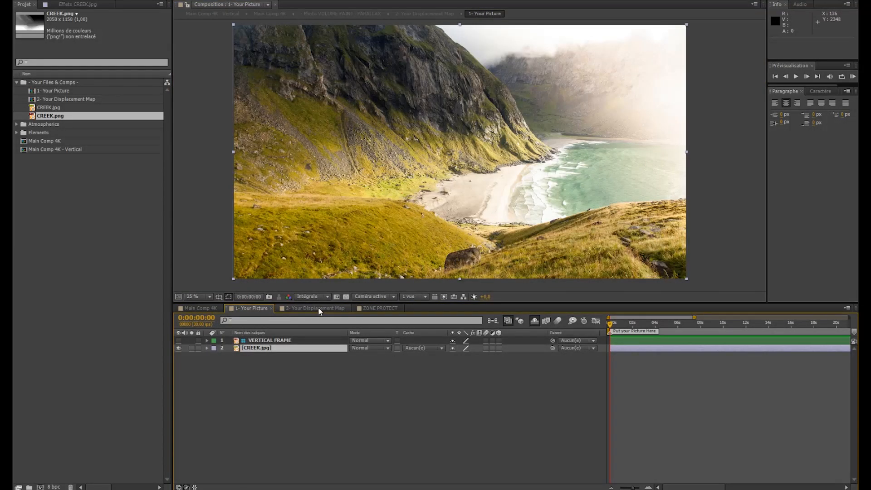
left_click(316, 309)
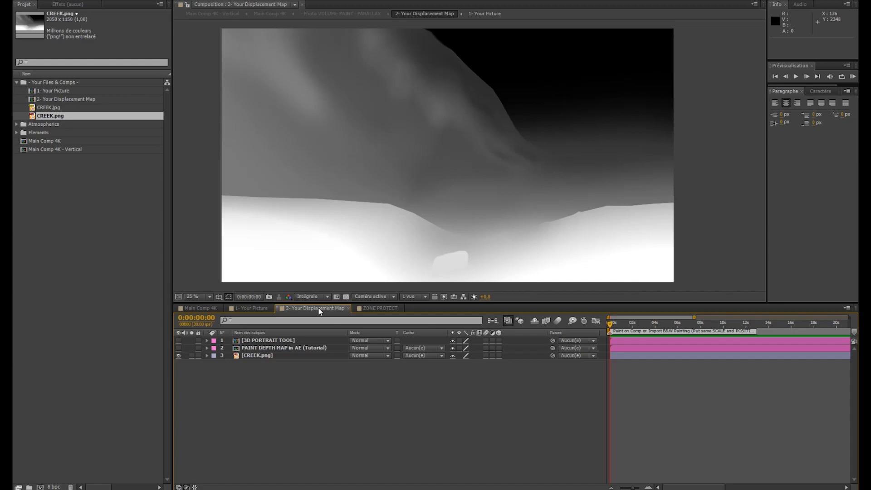
left_click(250, 309)
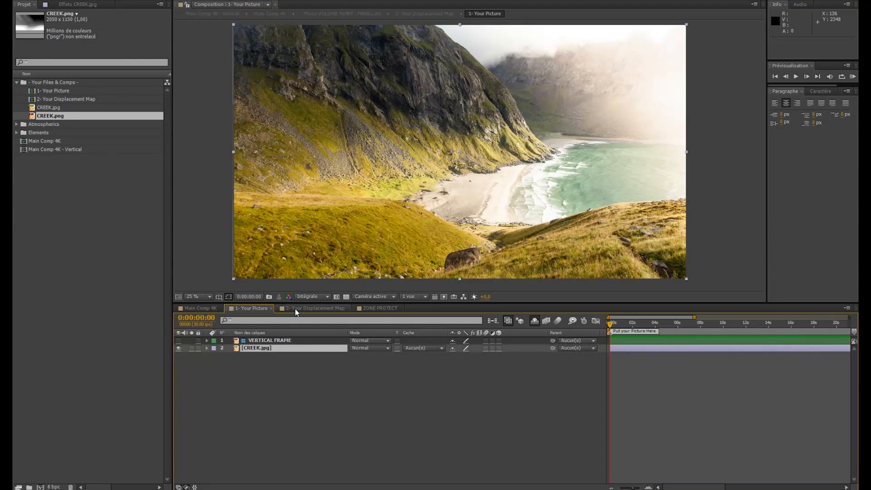
left_click(199, 308)
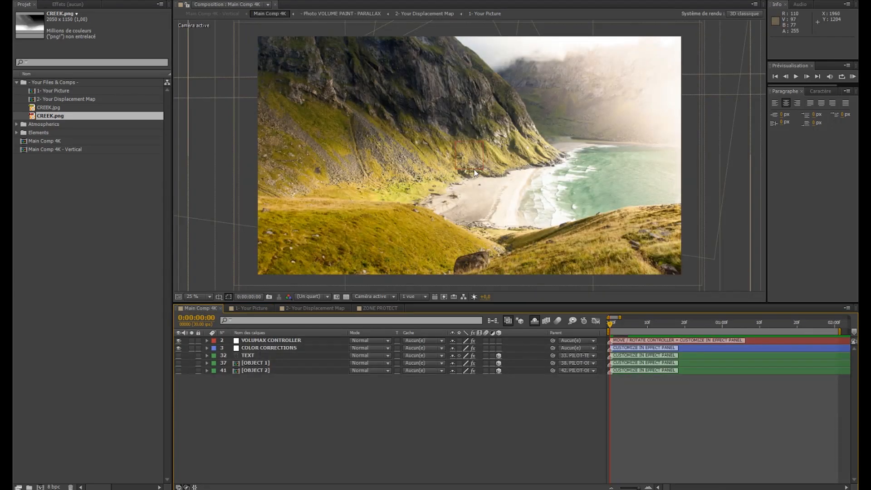
Rotate the VOLUMAX CONTROLLER layer to slightly shift the creek view.
left_click(271, 340)
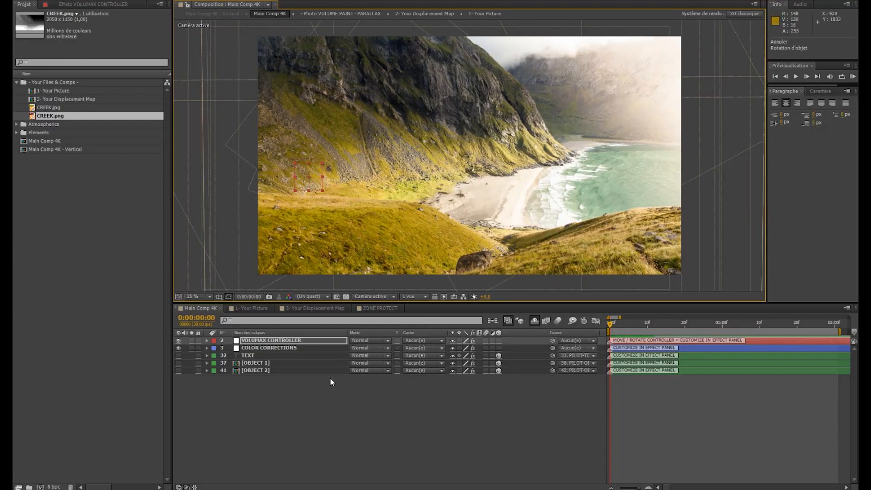
Keyframe the controller's position at 0s and 2s, rotated about -15.9°.
left_click(206, 341)
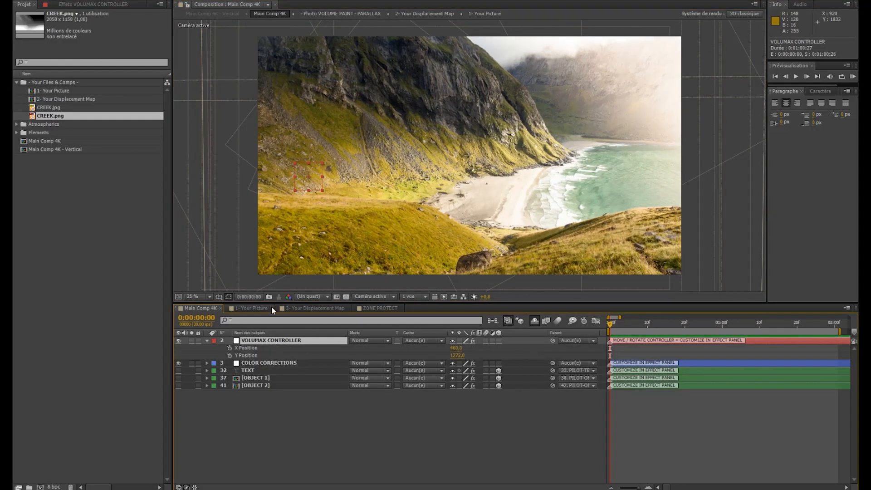
mouse_move(315, 193)
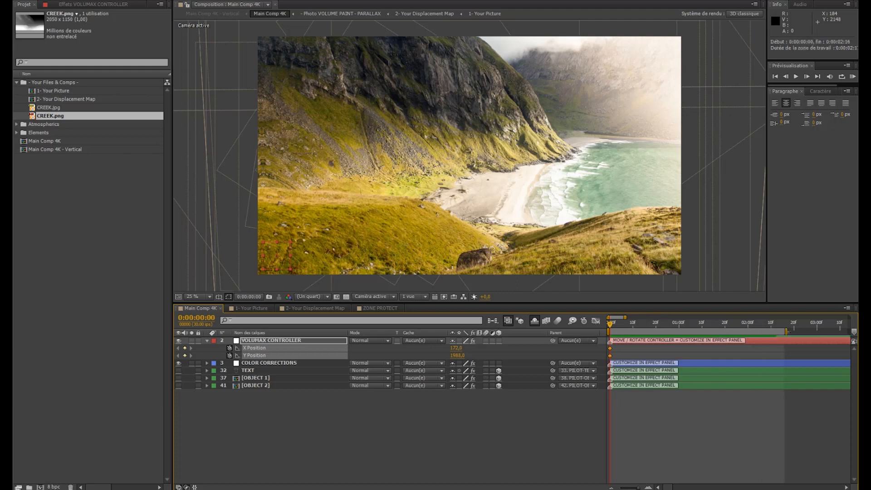
left_click(742, 322)
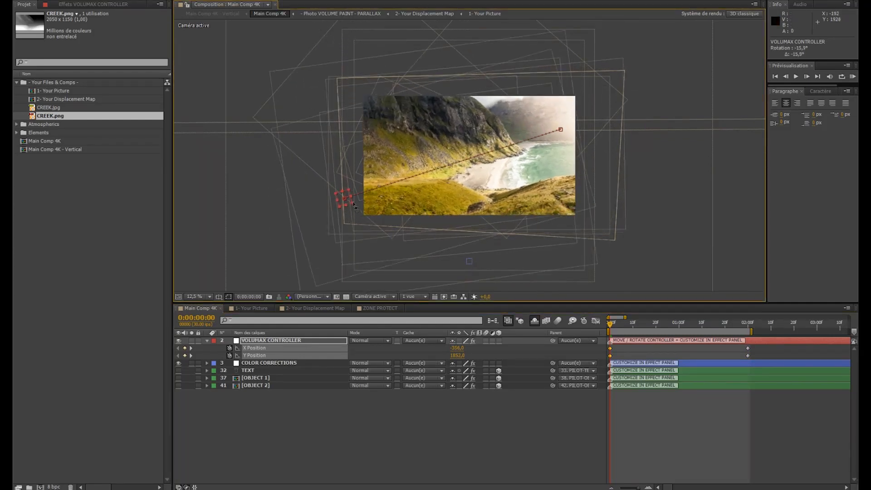
left_click(190, 340)
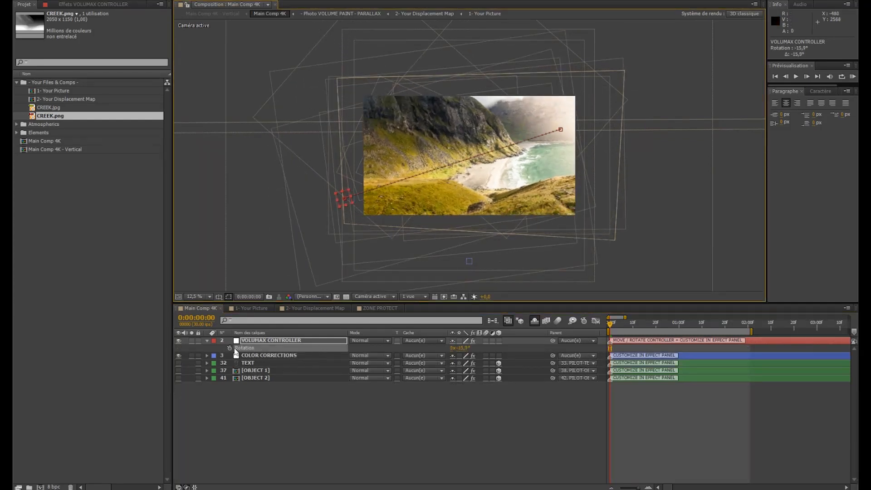
left_click(757, 322)
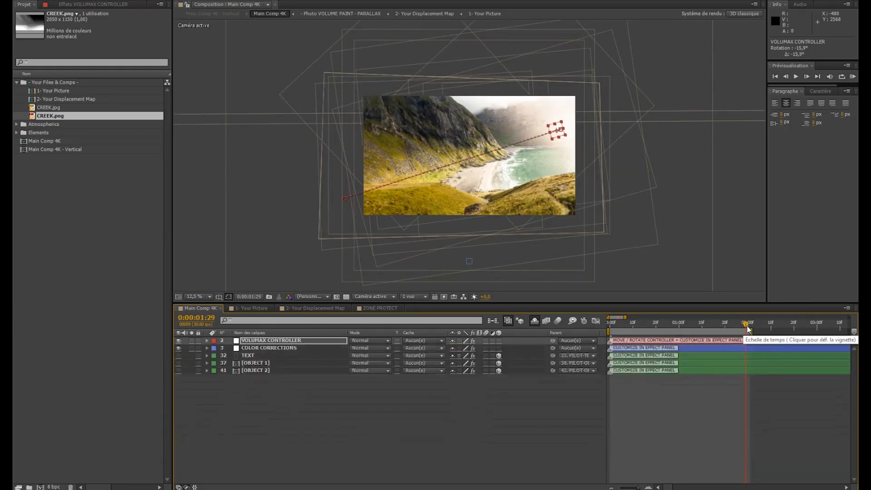
left_click(206, 340)
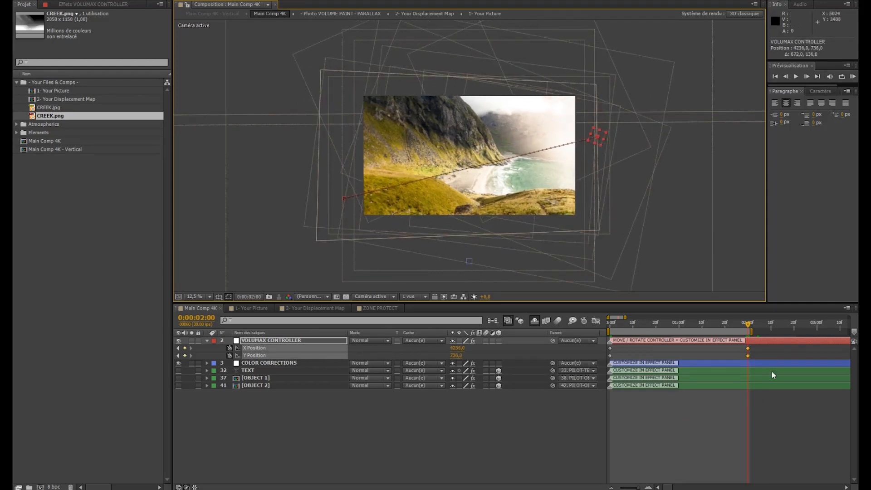
left_click(195, 296)
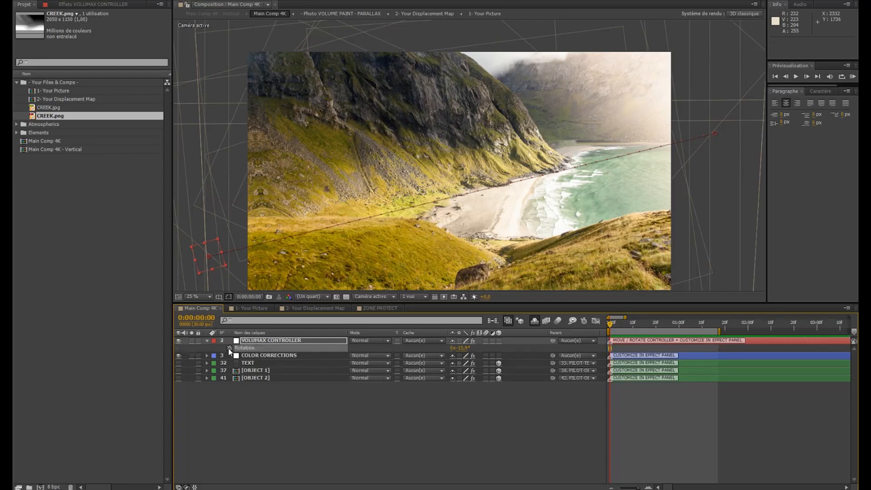
Reposition the Volumax controller, returning it to about X 1922, Y 1158.
left_click(208, 341)
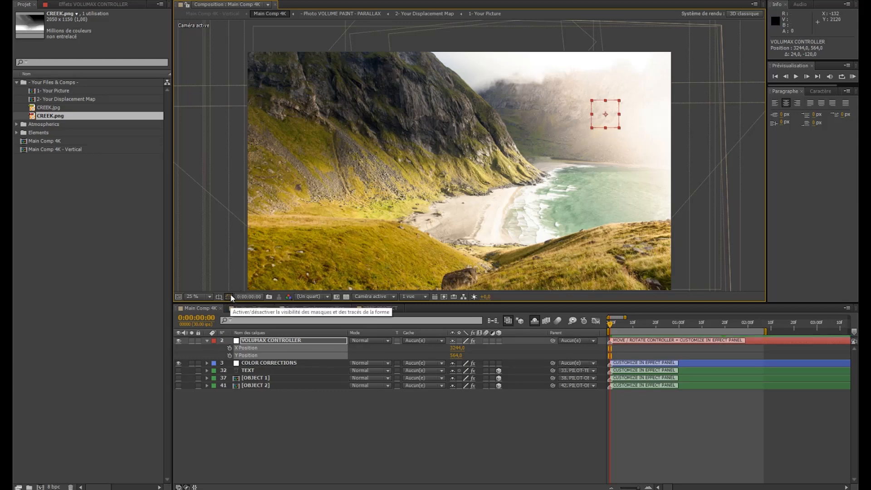
mouse_move(607, 128)
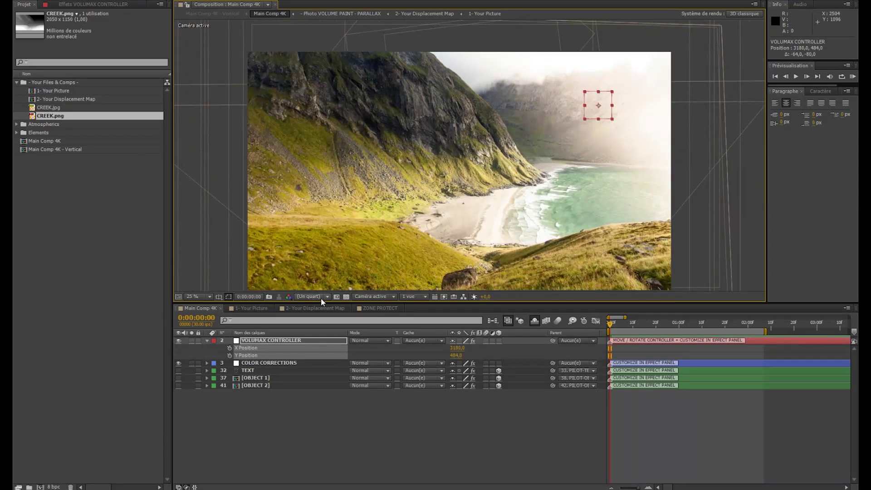
mouse_move(362, 217)
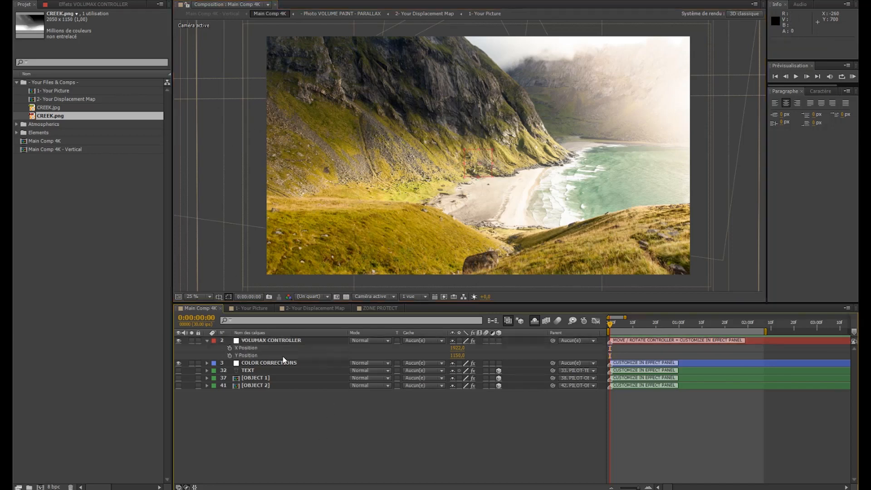
Select VOLUMAX CONTROLLER and open its Effect Controls panel.
left_click(271, 339)
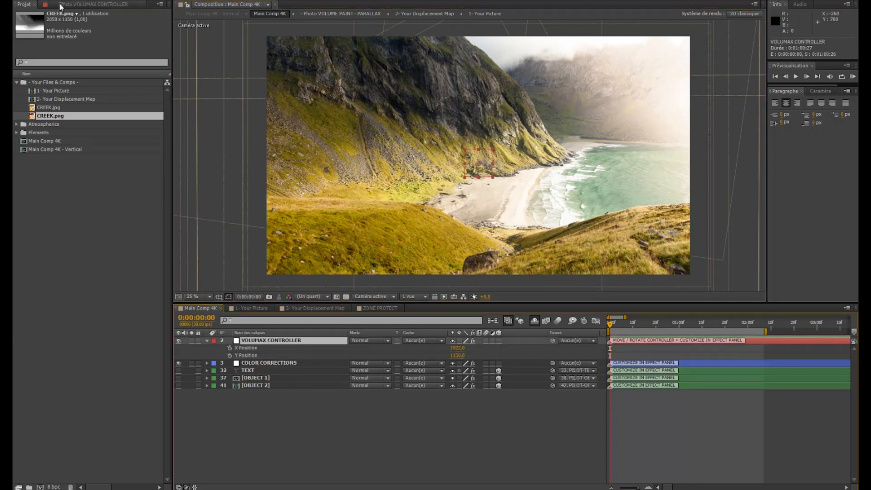
left_click(94, 4)
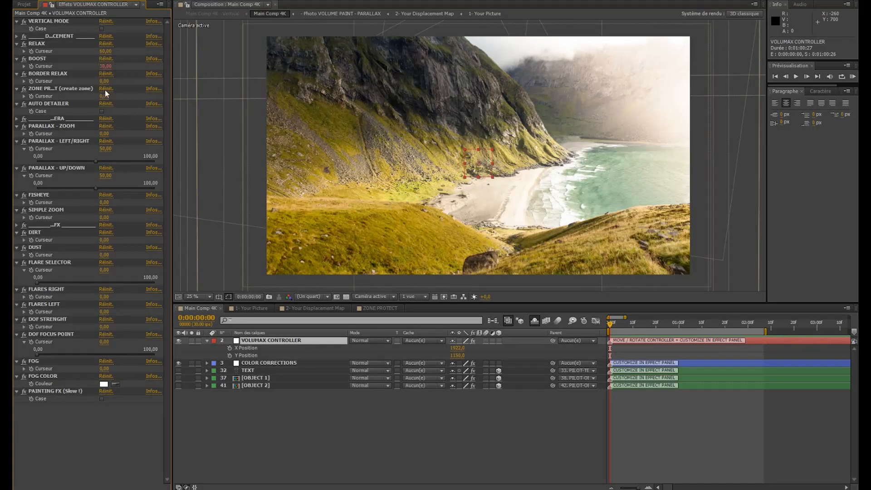
mouse_move(62, 114)
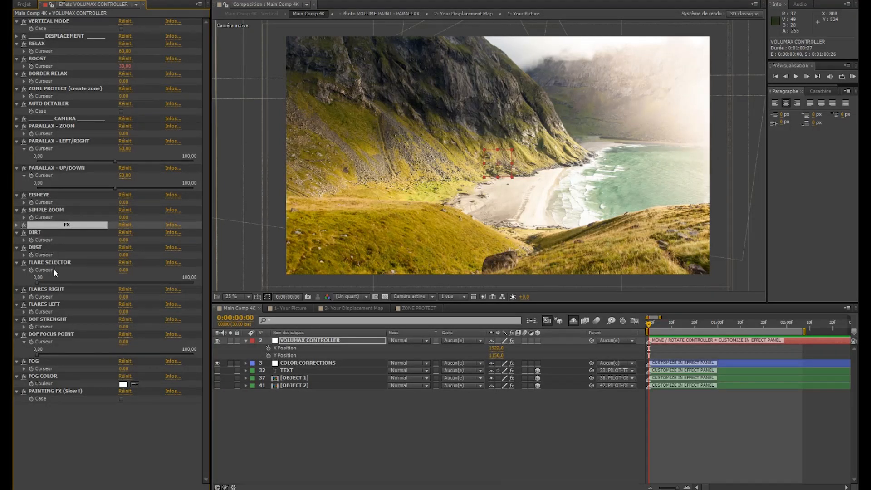
mouse_move(62, 349)
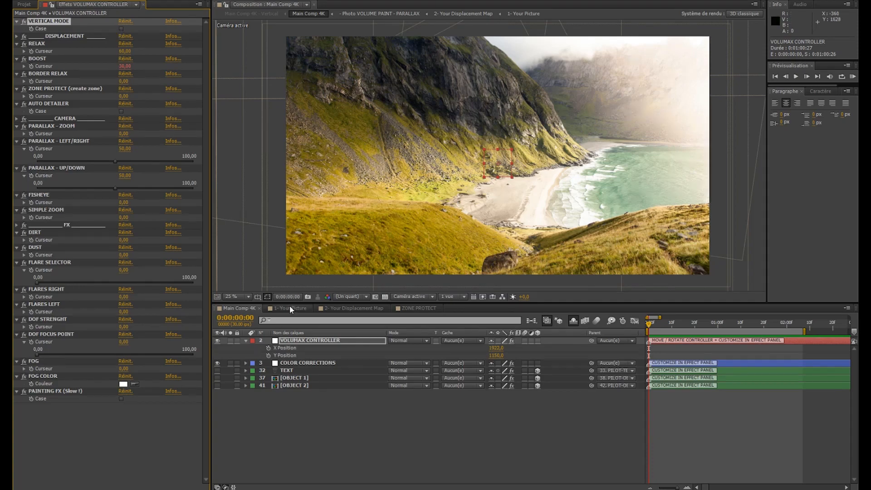
left_click(289, 308)
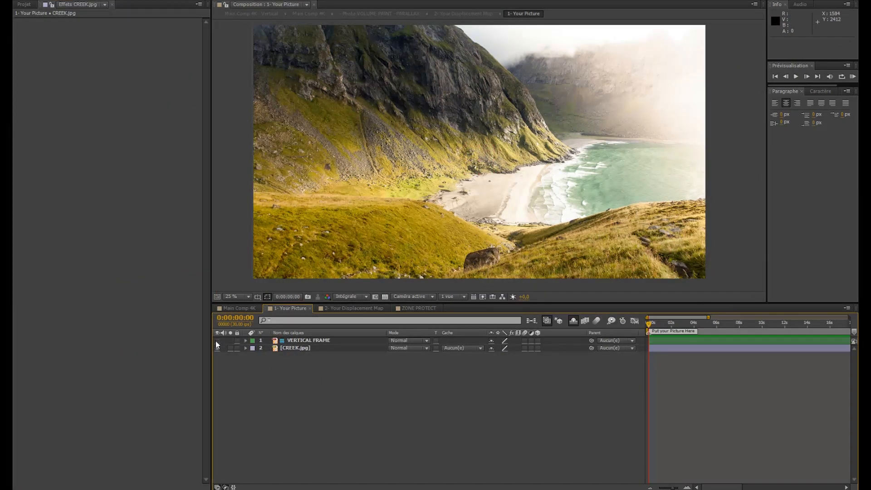
left_click(309, 339)
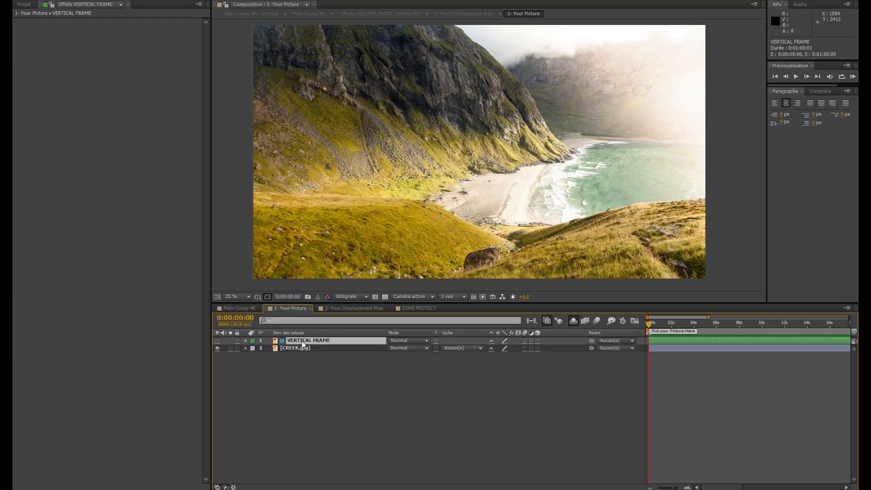
left_click(217, 340)
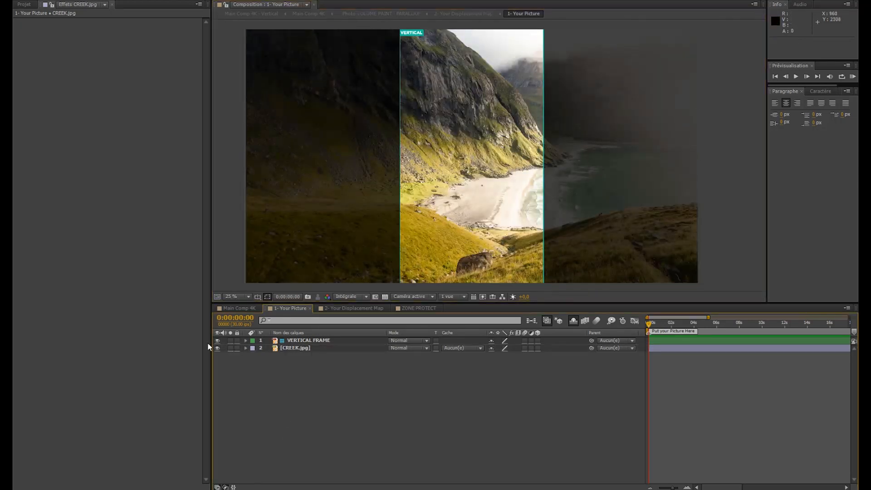
left_click(242, 308)
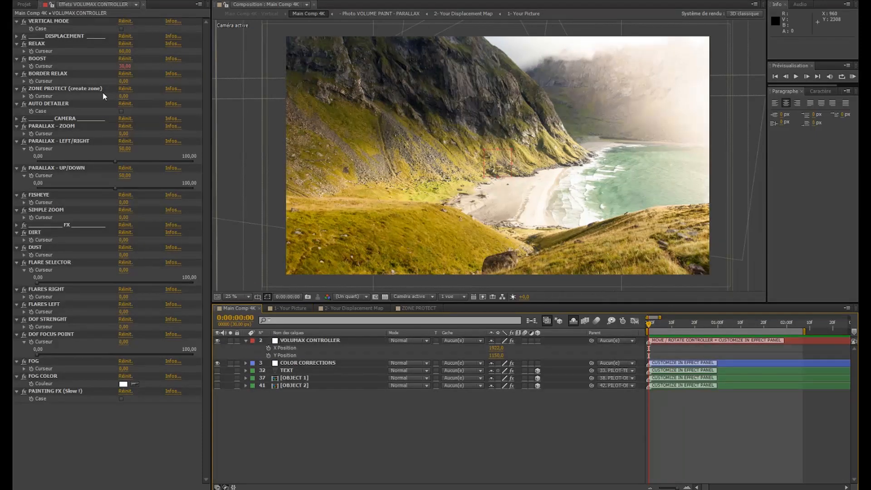
Enable Vertical Mode on the VOLUMAX CONTROLLER and magnify the preview.
left_click(308, 340)
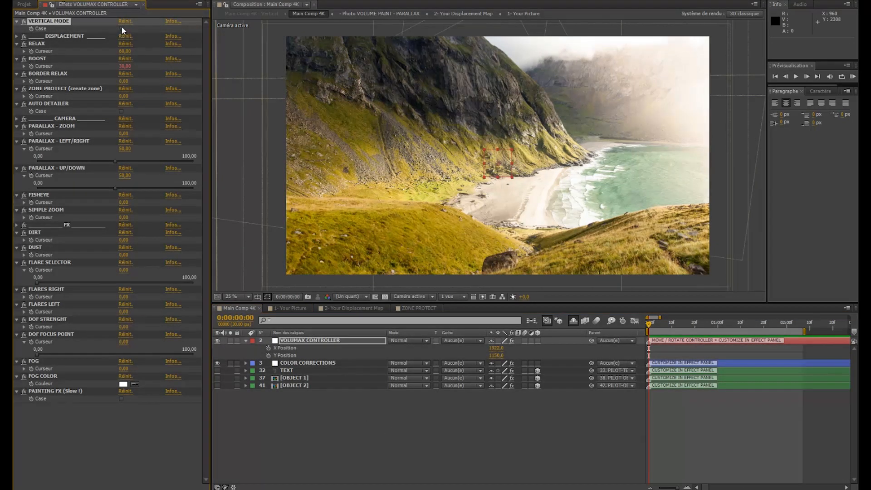
left_click(122, 28)
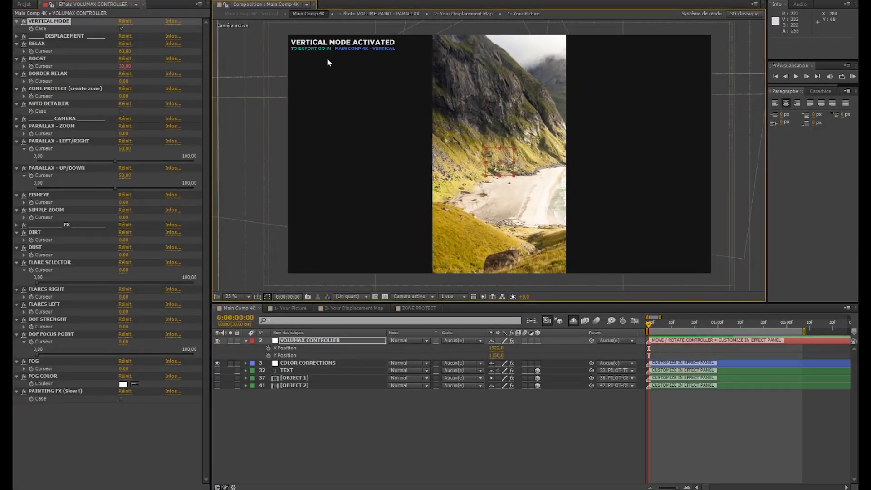
left_click(238, 296)
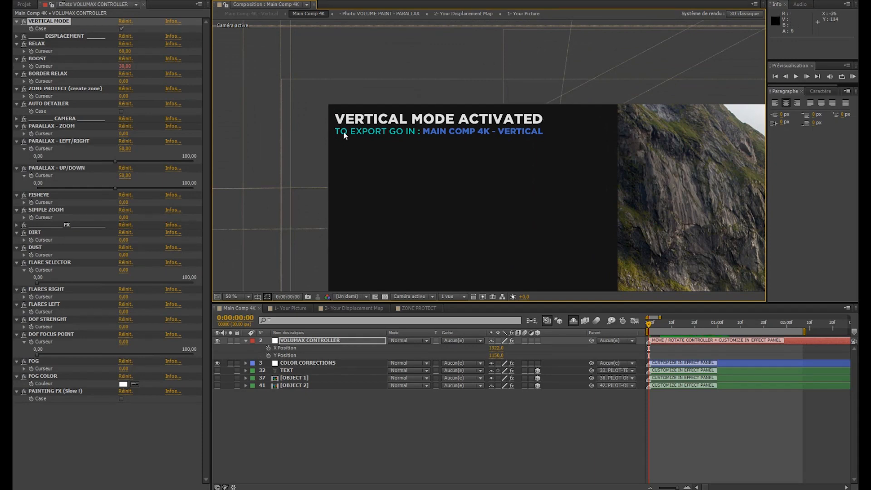
mouse_move(493, 137)
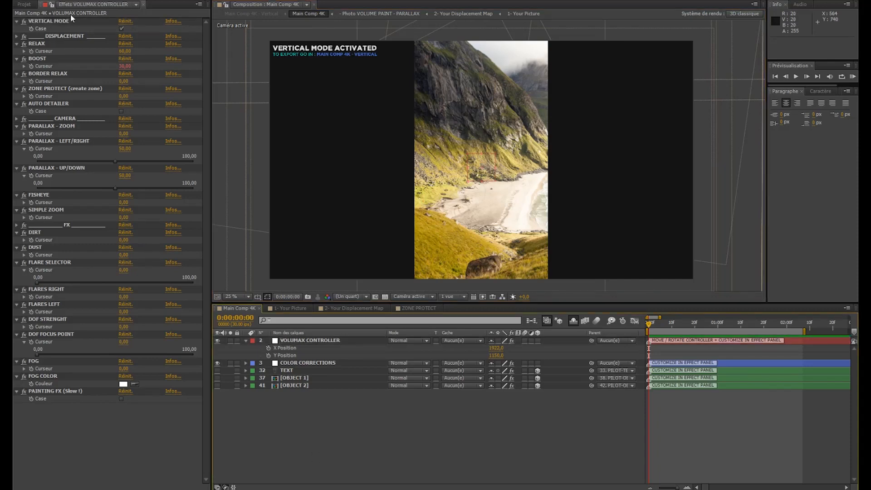
Open the 'Main Comp 4K - Vertical' composition from the Project panel.
left_click(23, 4)
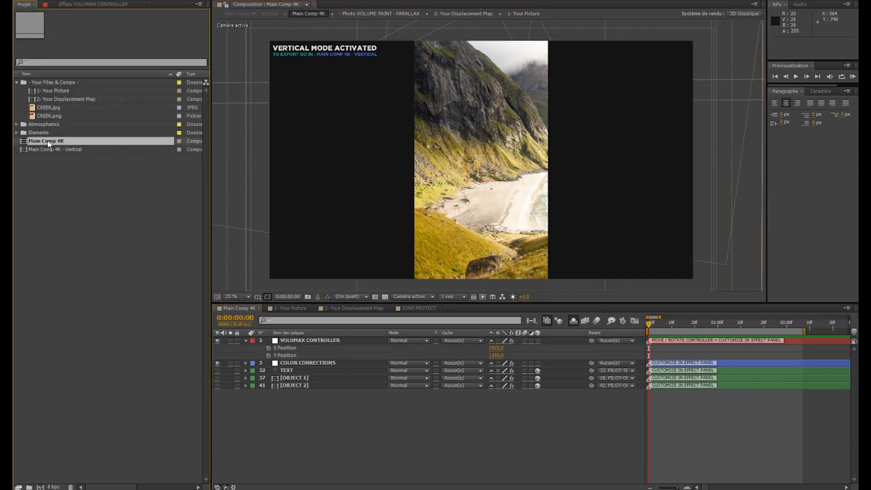
left_click(46, 140)
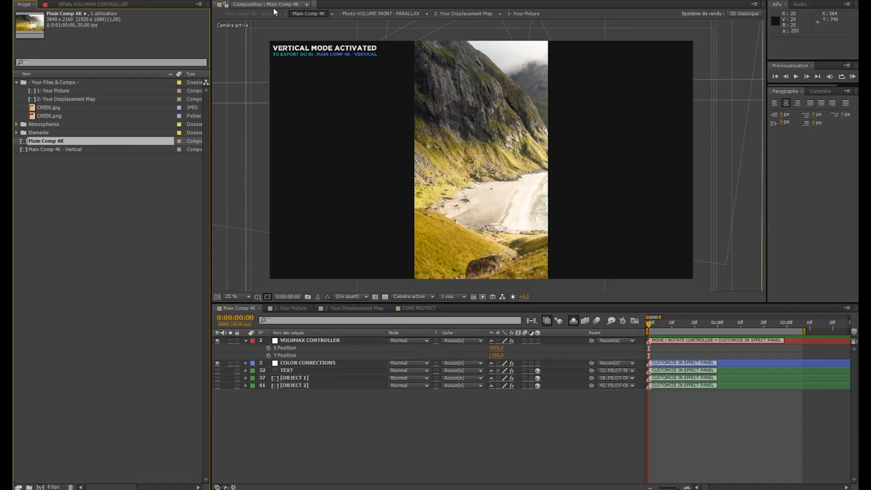
mouse_move(175, 72)
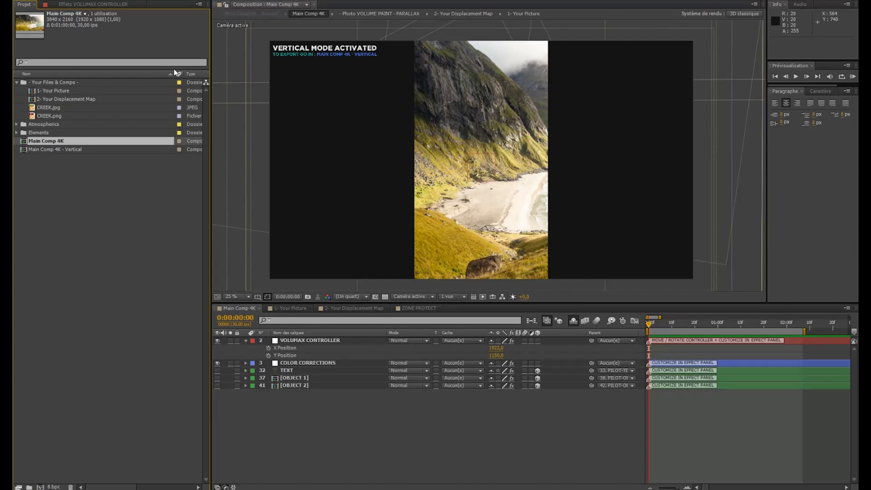
left_click(55, 149)
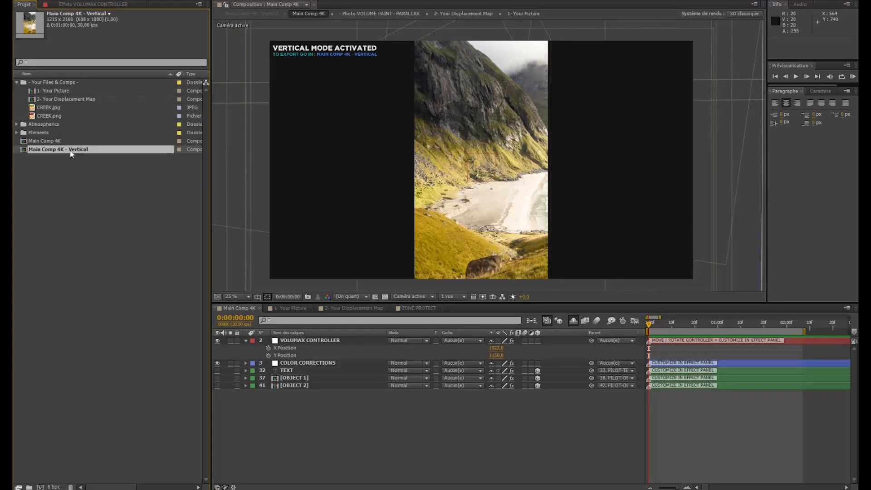
double_click(58, 149)
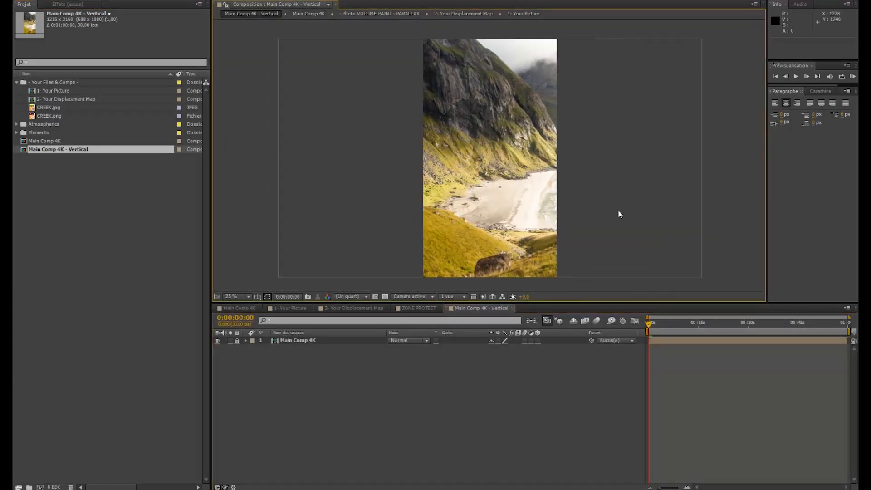
mouse_move(321, 299)
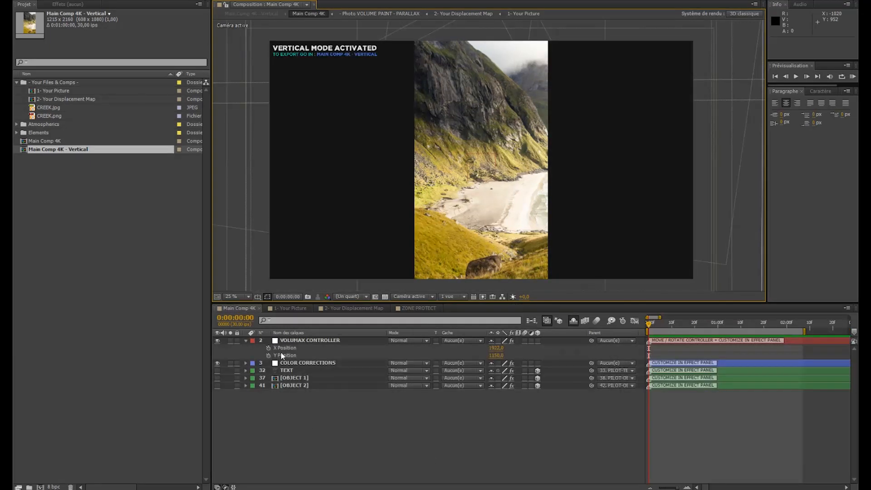
Uncheck Vertical Mode on the VOLUMAX CONTROLLER, inspect the beach, and retune Relax.
left_click(310, 340)
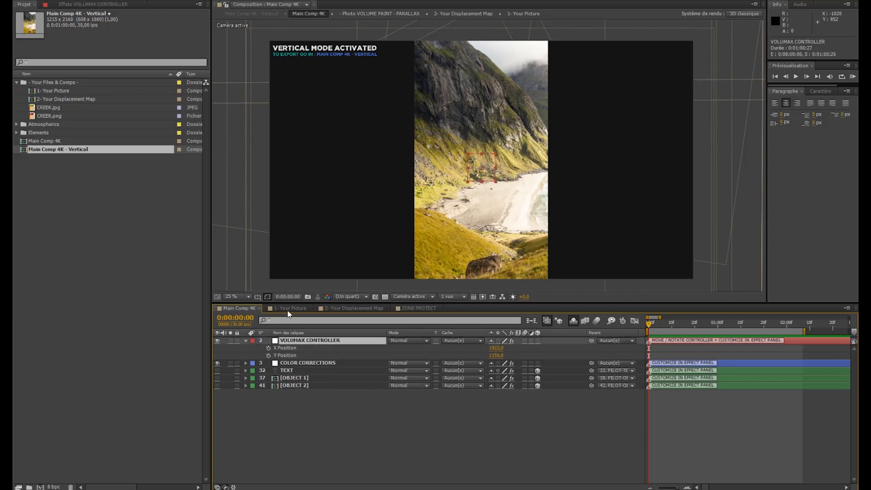
left_click(92, 4)
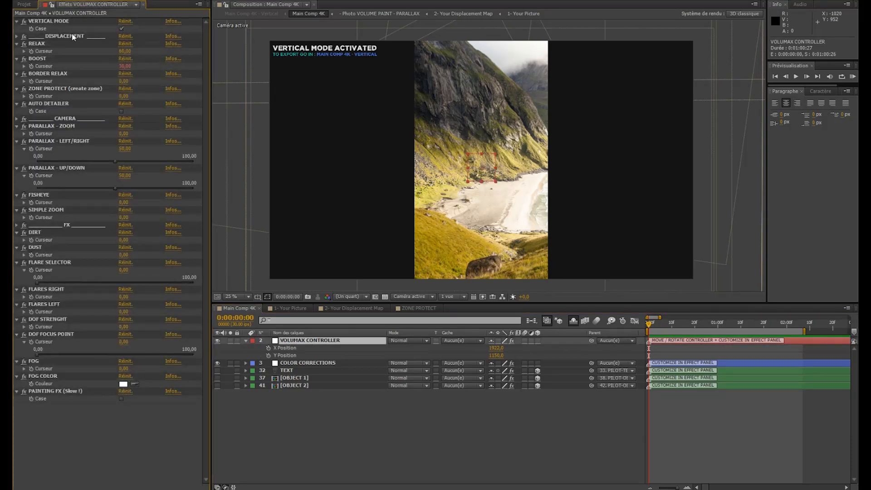
left_click(121, 28)
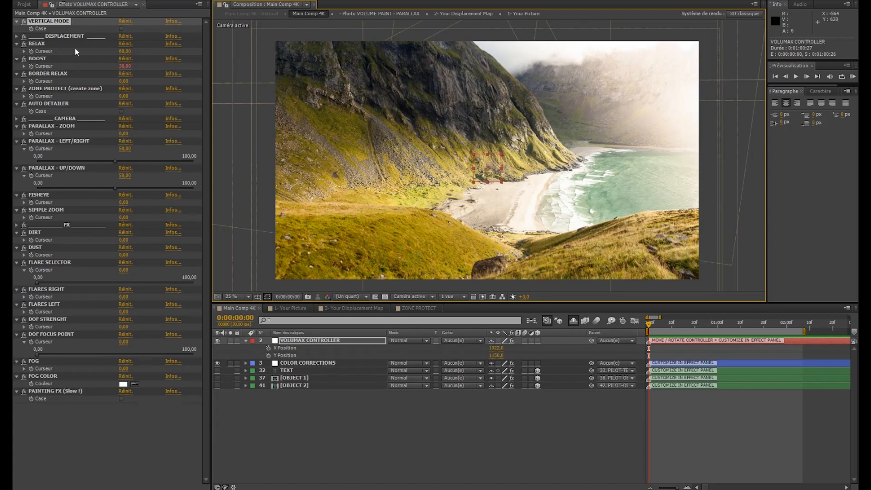
mouse_move(588, 211)
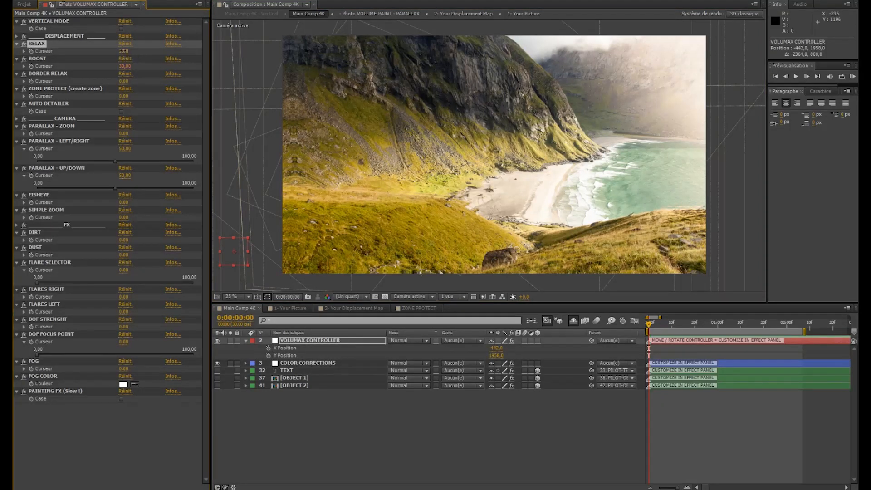
mouse_move(394, 215)
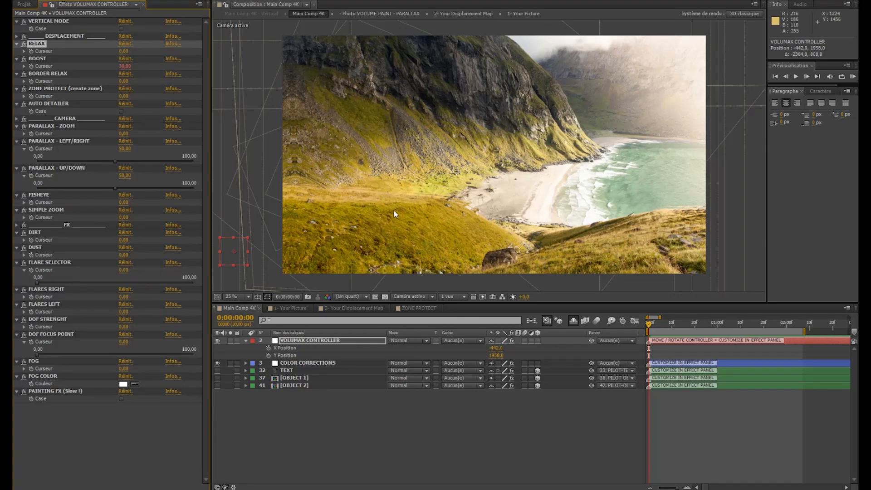
left_click(232, 296)
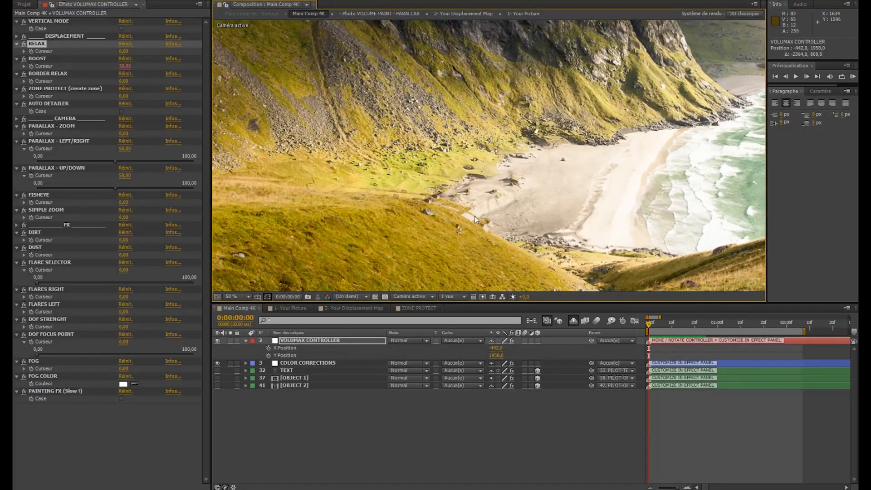
mouse_move(375, 183)
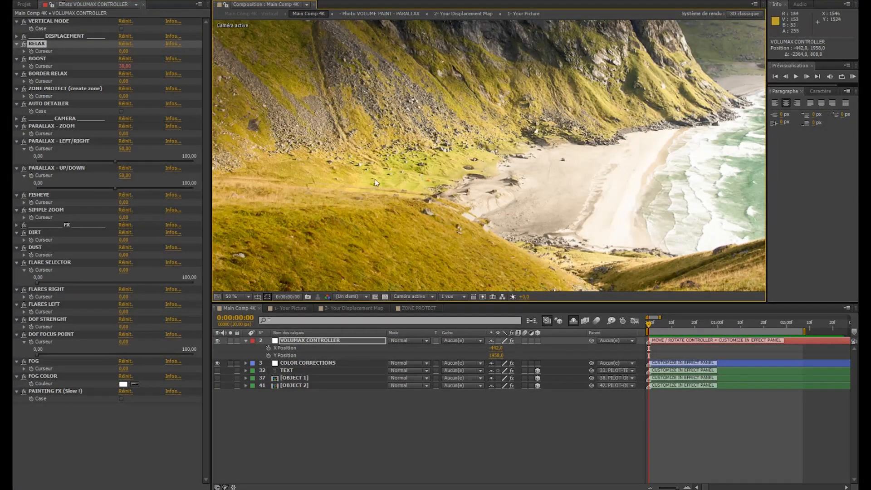
left_click(233, 297)
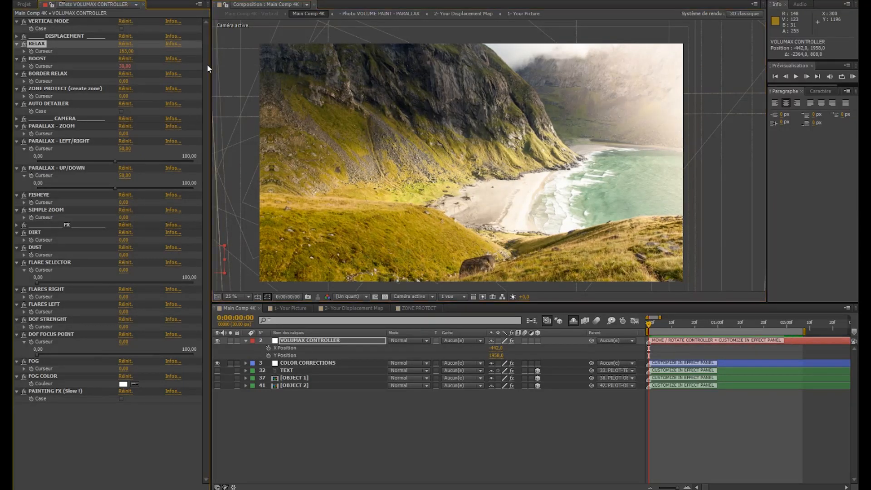
mouse_move(116, 58)
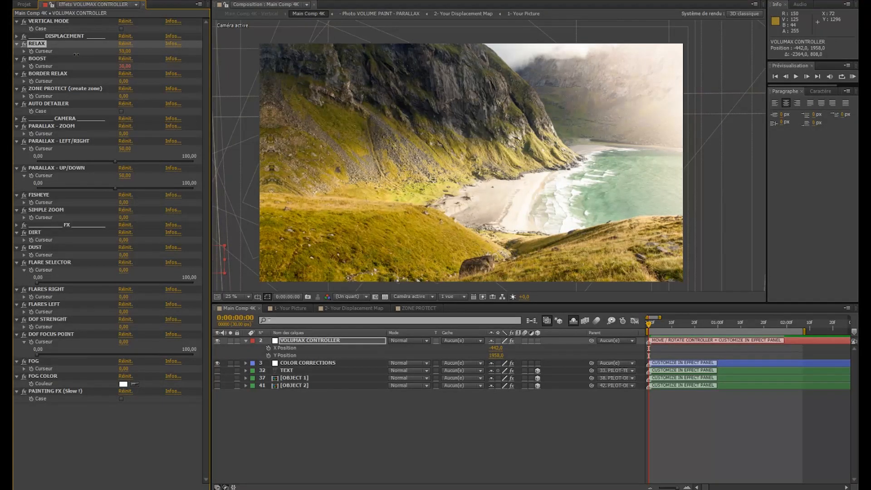
left_click(124, 52)
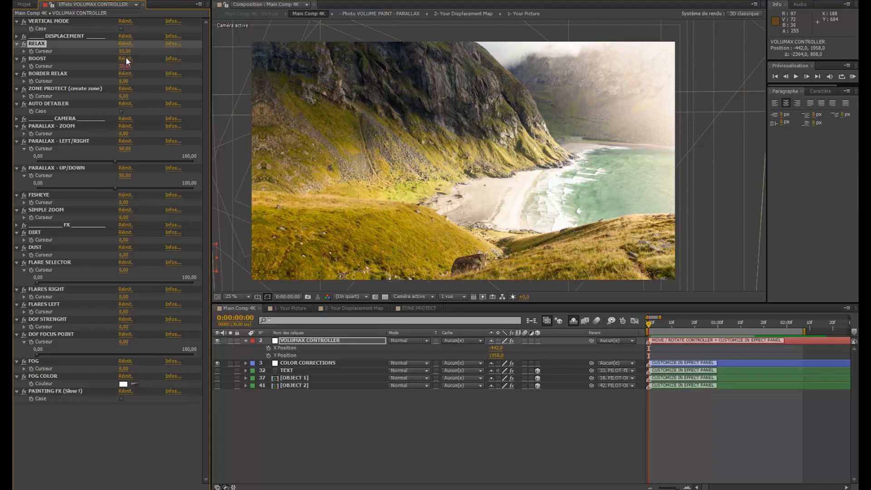
Raise the Boost displacement amount in the VOLUMAX CONTROLLER effect.
left_click(37, 59)
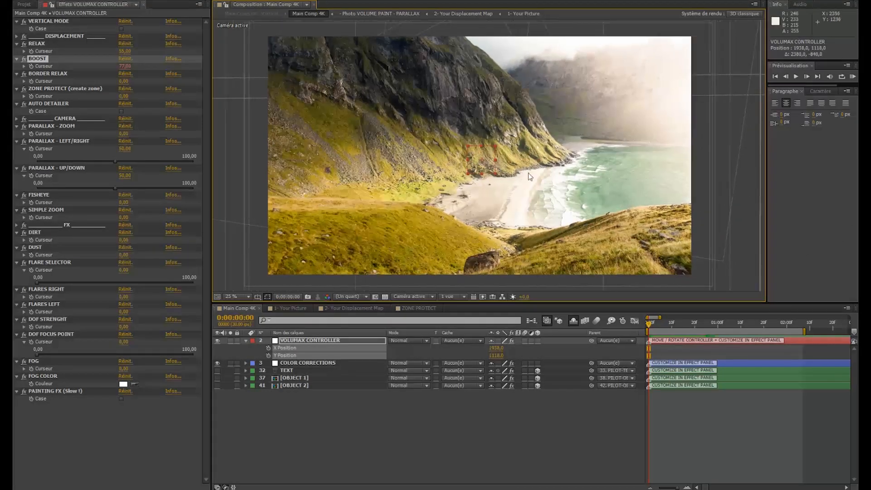
mouse_move(409, 216)
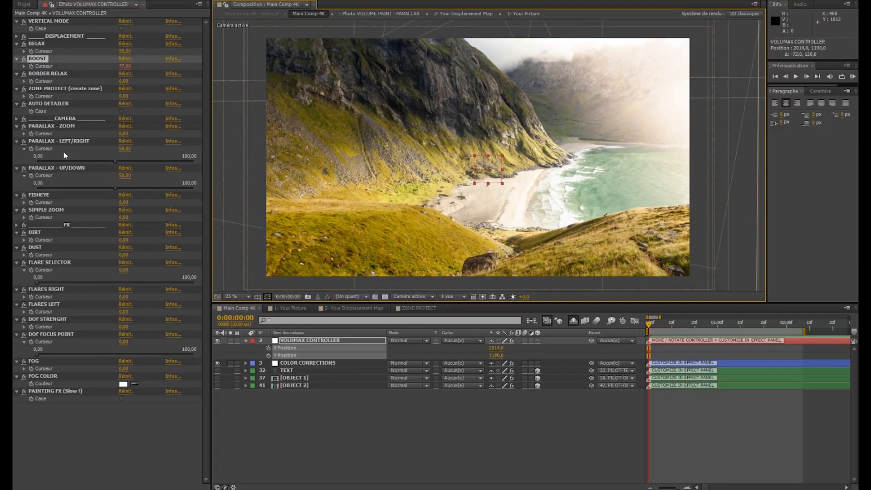
mouse_move(65, 207)
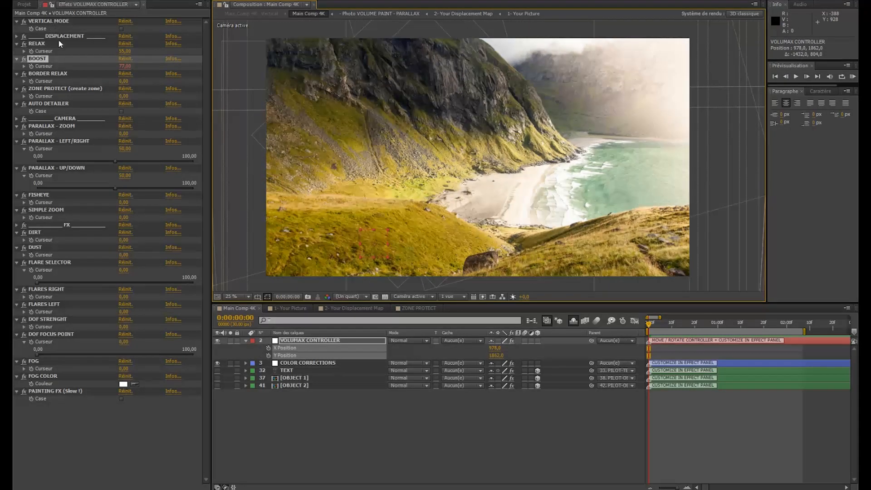
mouse_move(54, 121)
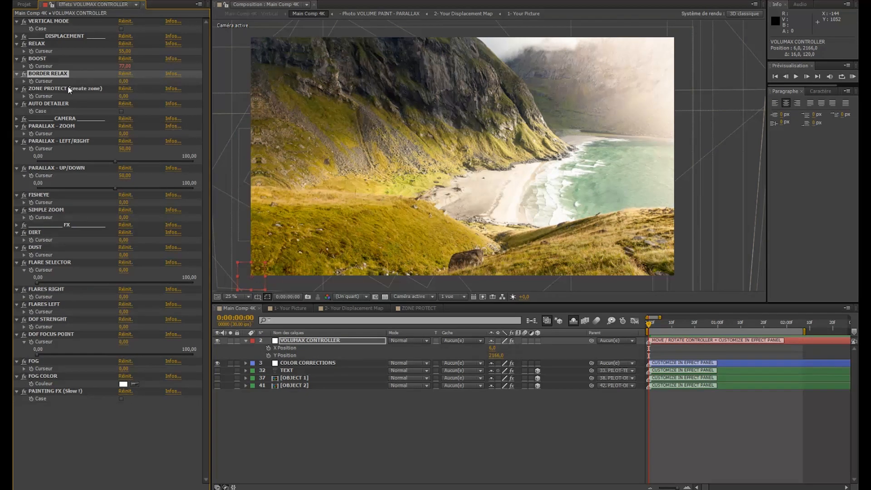
Select the ZONE PROTECT settings in the VOLUMAX CONTROLLER effect.
left_click(65, 88)
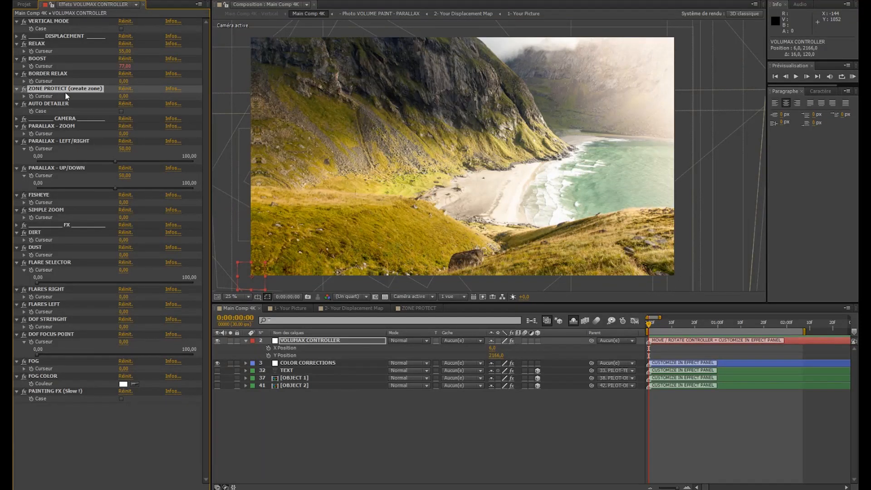
mouse_move(90, 92)
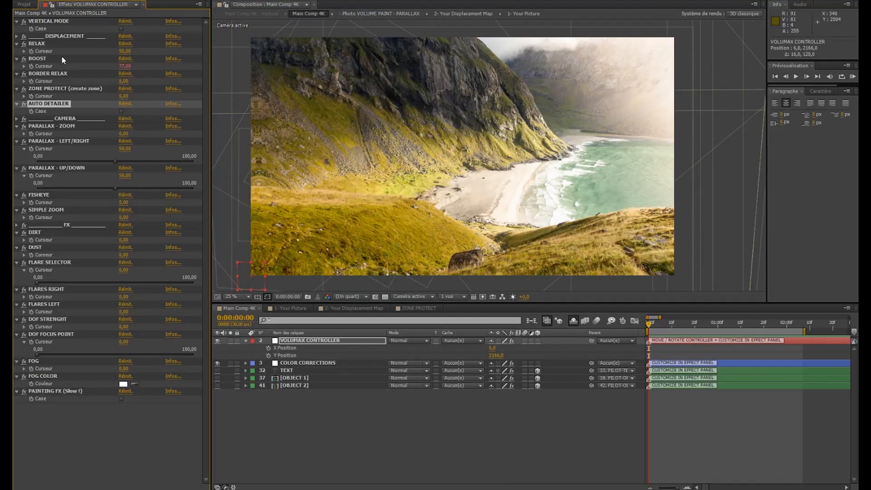
mouse_move(122, 114)
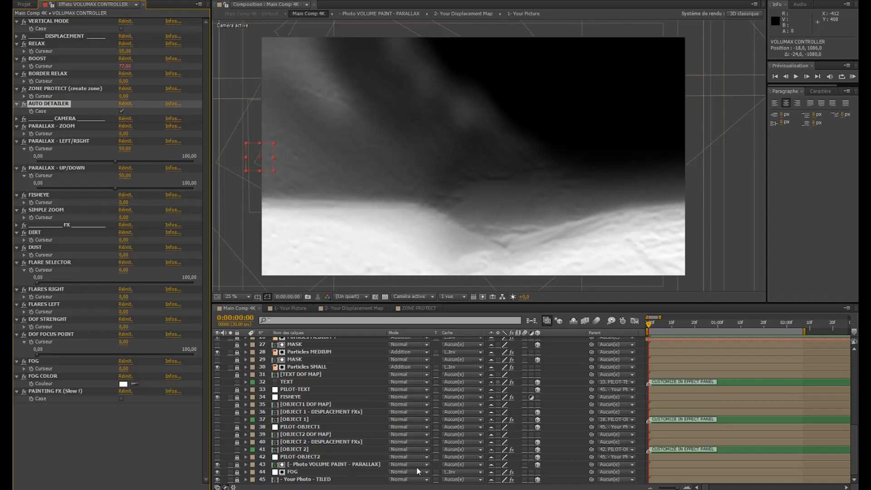
mouse_move(268, 472)
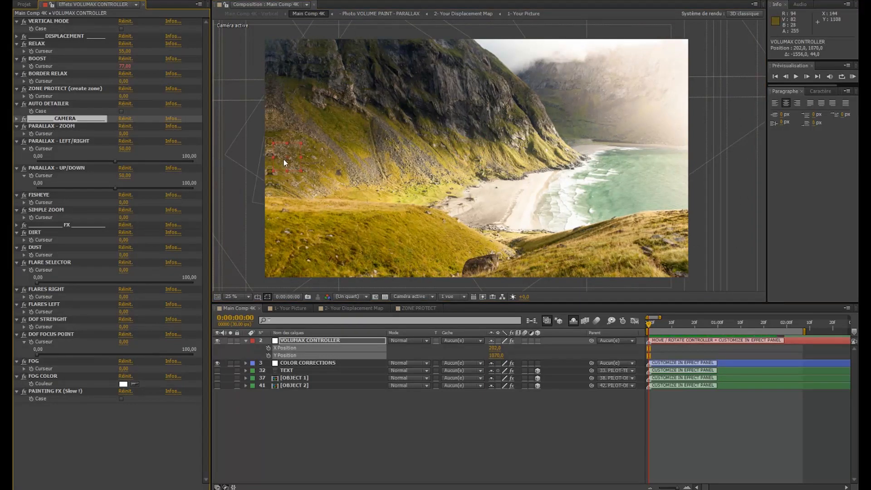
Move the controller right and sweep Parallax Left/Right through several values.
left_click_drag(283, 161, 433, 161)
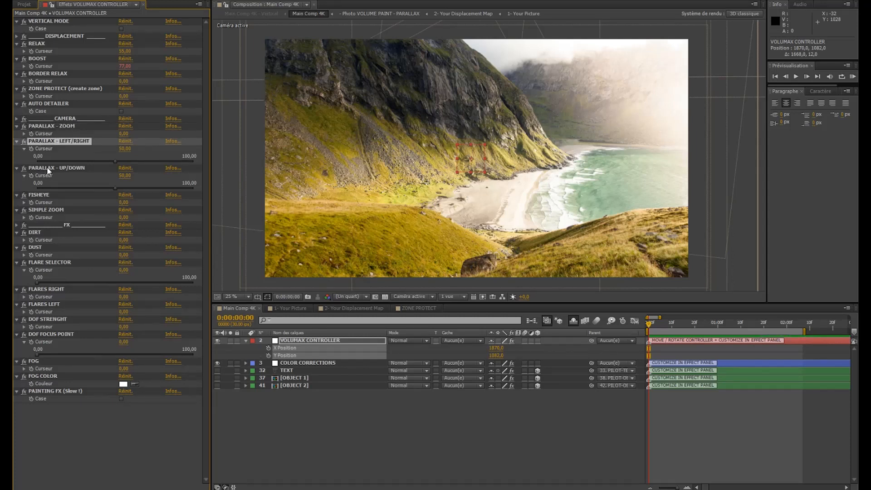
left_click(52, 126)
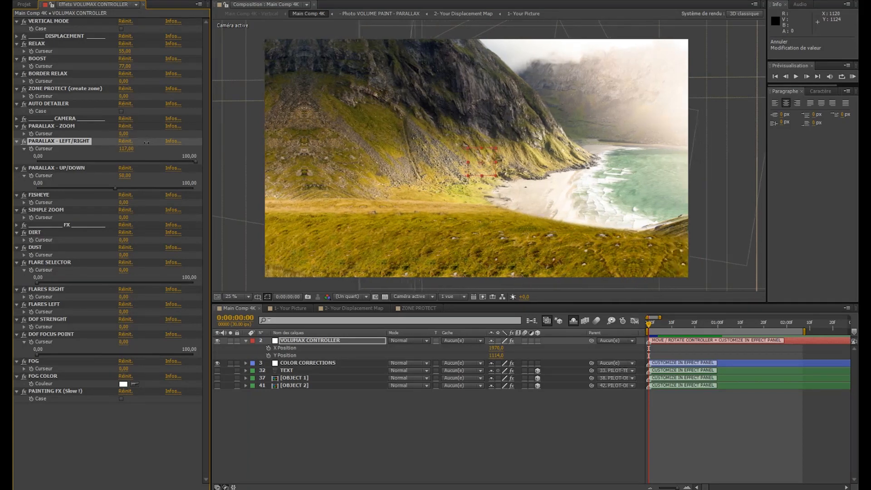
left_click_drag(126, 149, 113, 148)
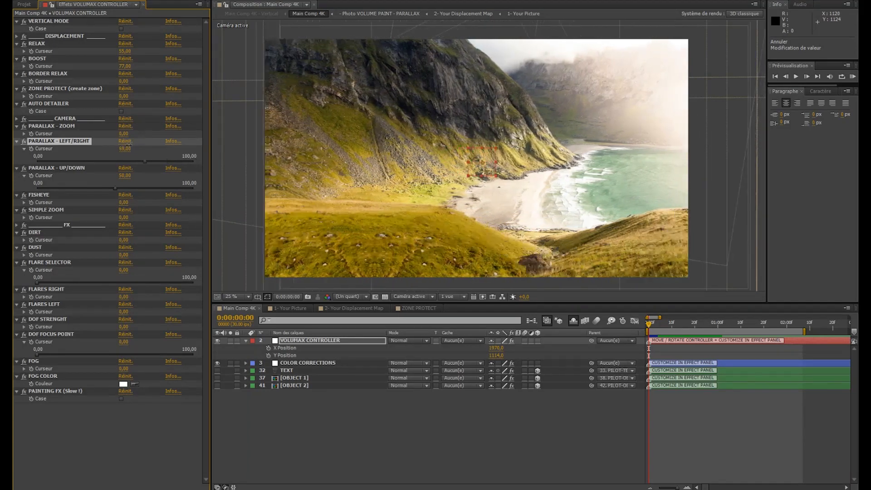
left_click_drag(125, 149, 100, 148)
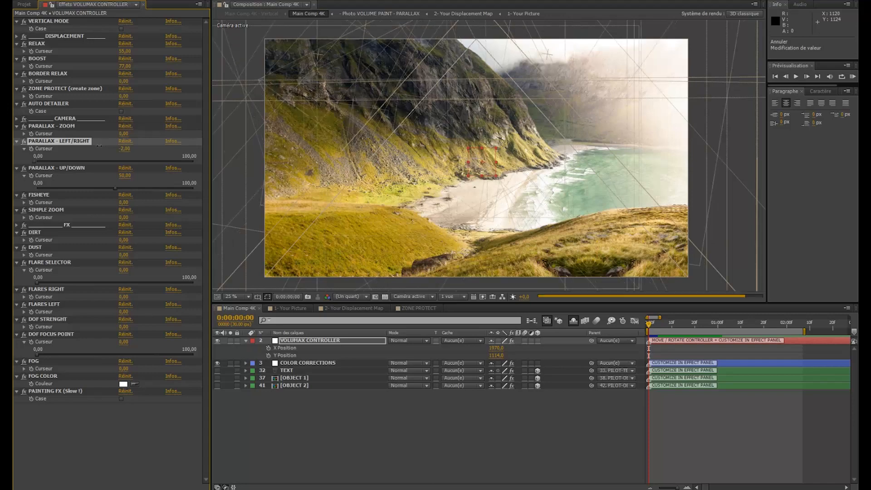
left_click_drag(126, 148, 95, 149)
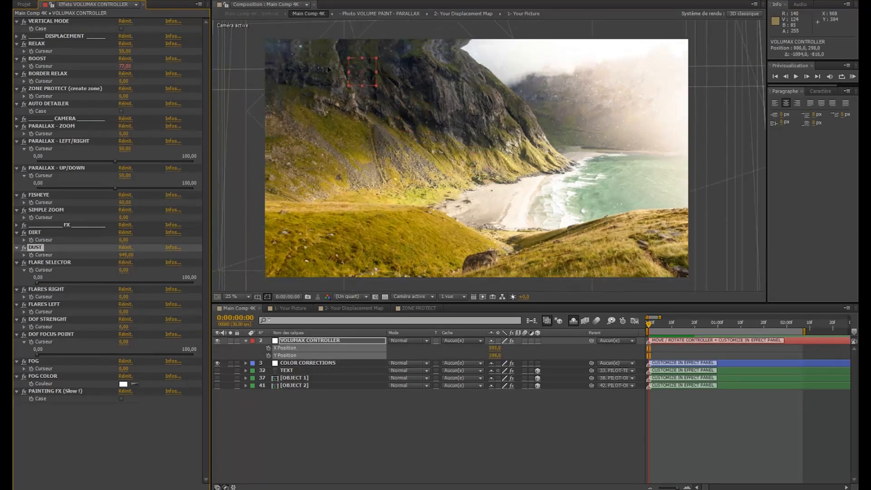
Move the controller point to the lower left of the creek frame.
left_click_drag(361, 72, 439, 200)
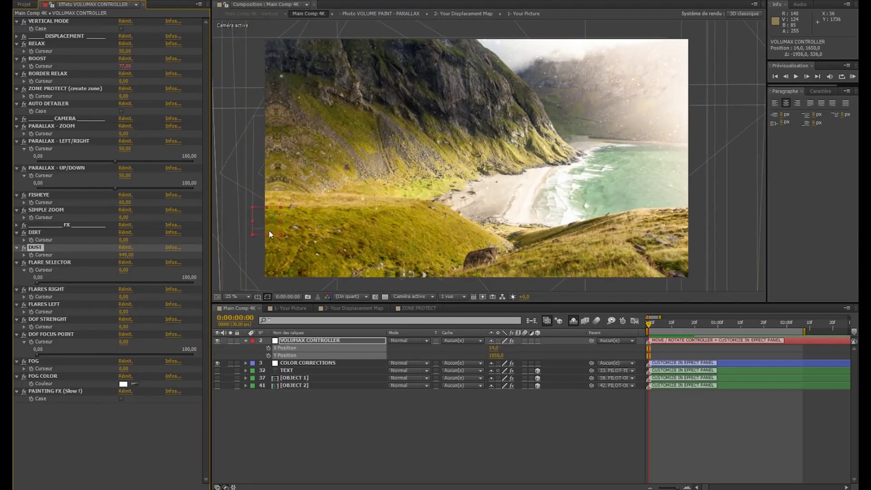
mouse_move(297, 92)
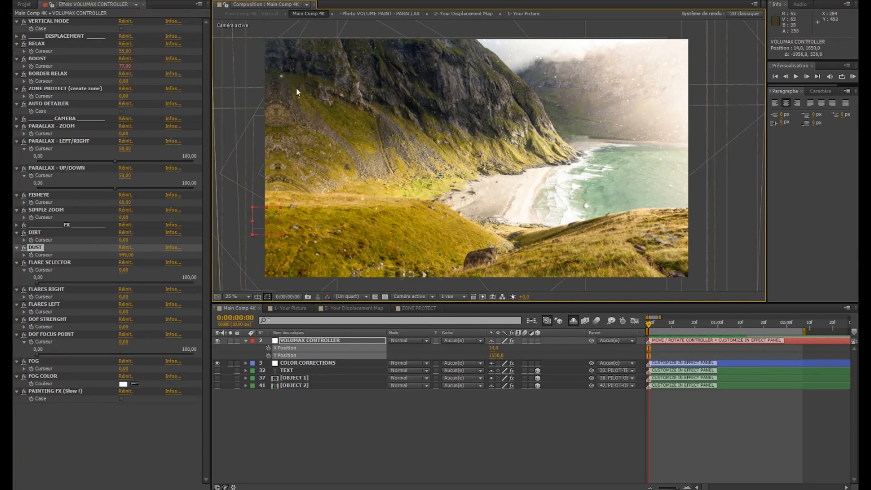
mouse_move(358, 227)
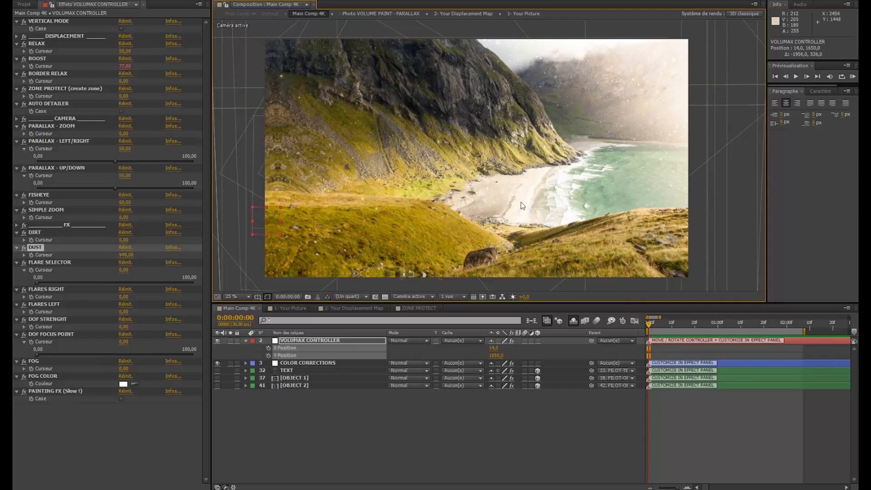
mouse_move(554, 89)
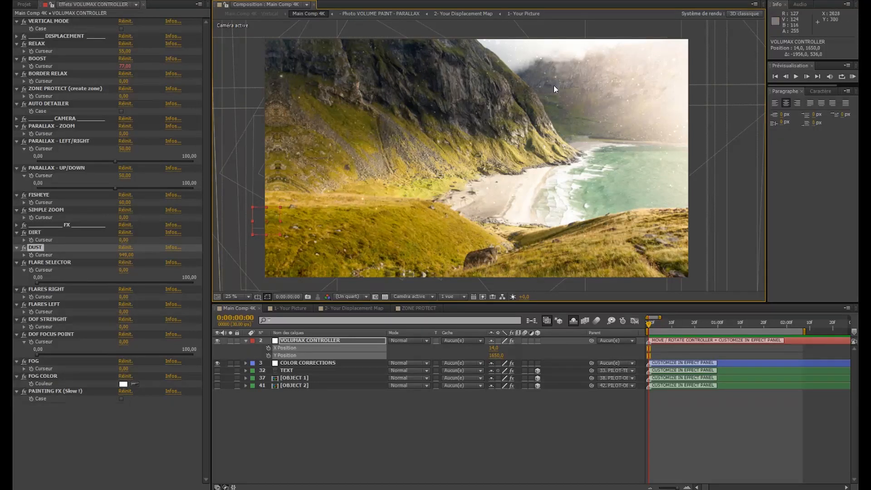
mouse_move(280, 220)
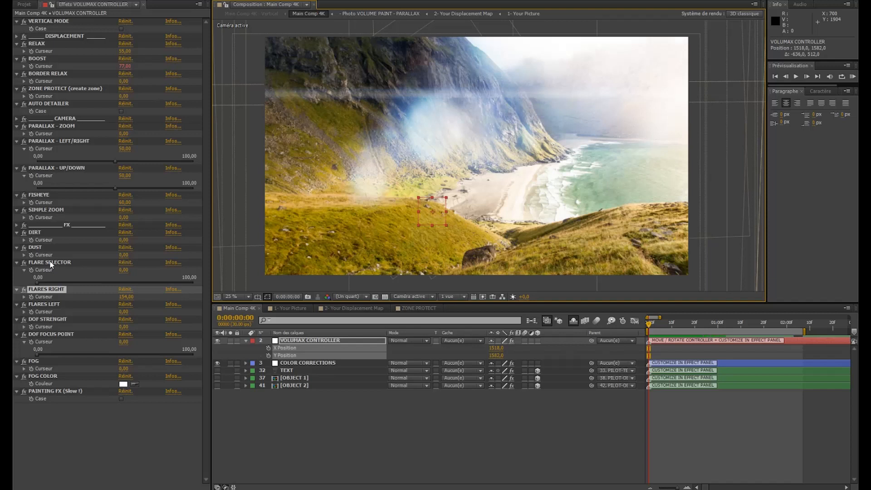
Change the flare style with the Flare Selector.
left_click(49, 263)
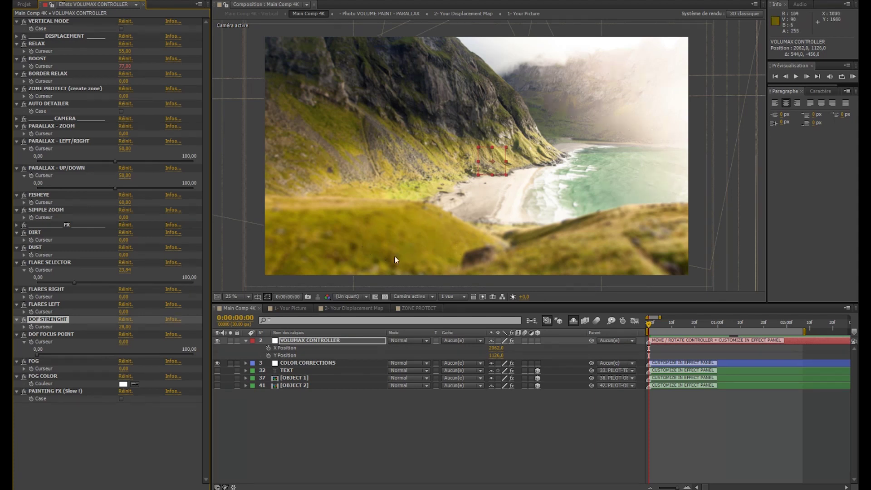
mouse_move(576, 72)
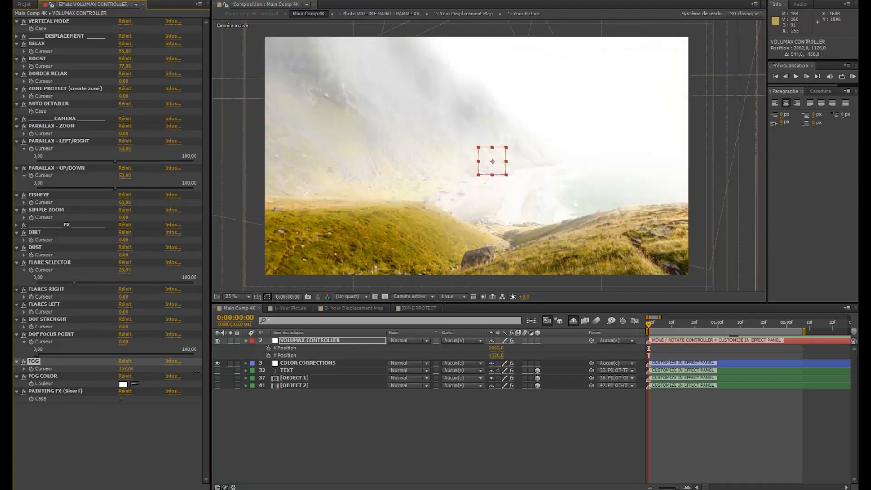
mouse_move(610, 61)
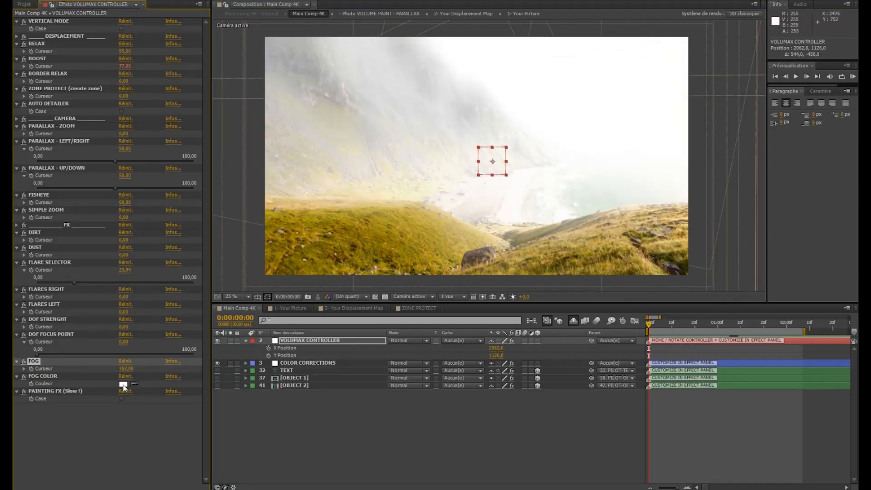
Set the Fog Color to a blue tint in the colour picker.
left_click(124, 383)
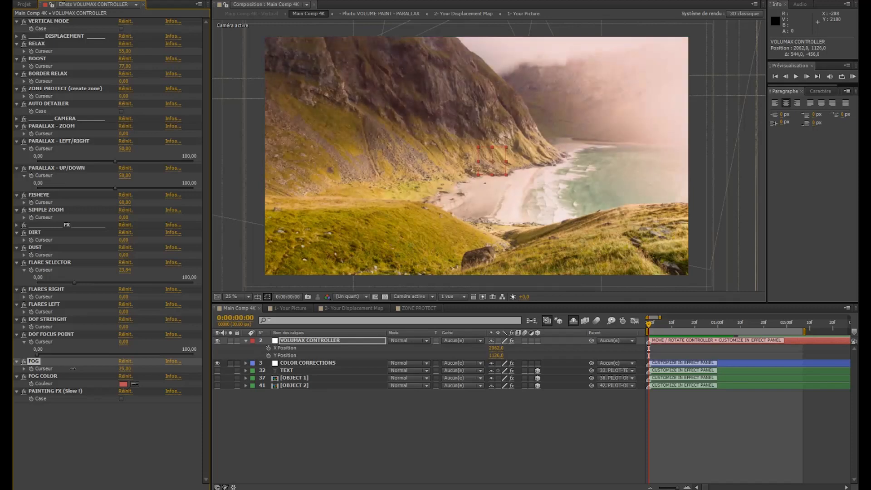
left_click(123, 384)
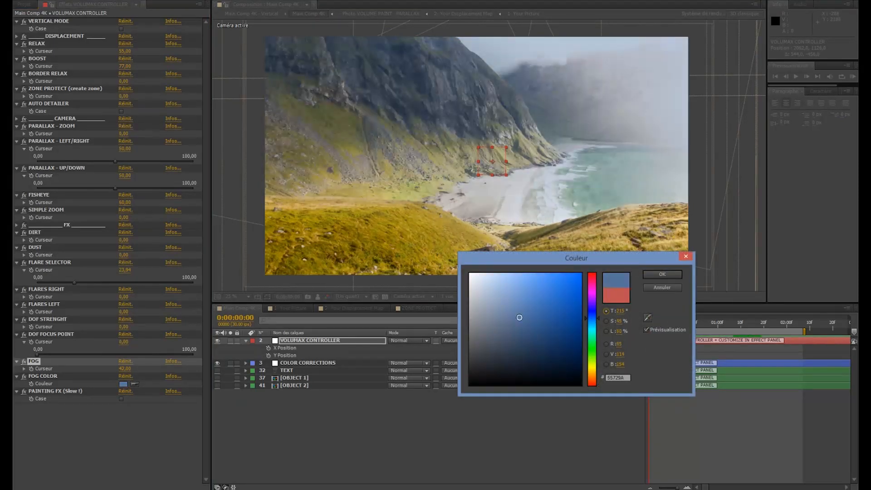
left_click(661, 274)
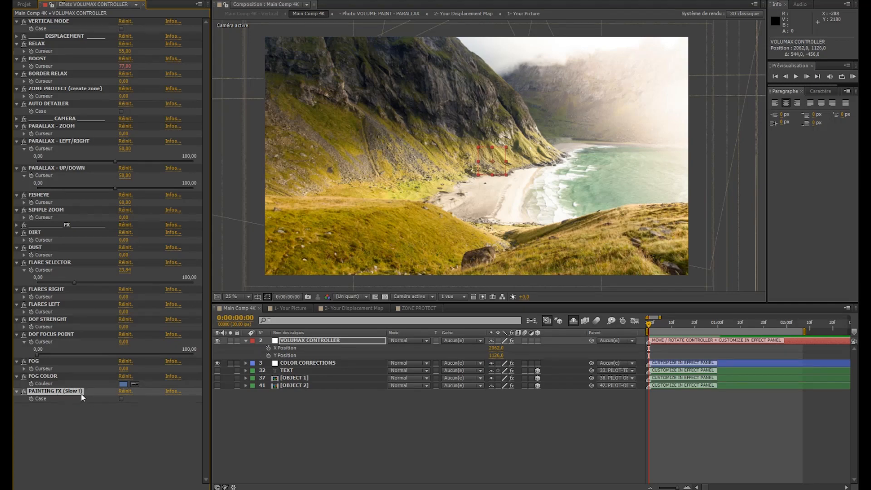
Enable Painting FX (Slow !) and return to the full landscape view.
left_click(121, 399)
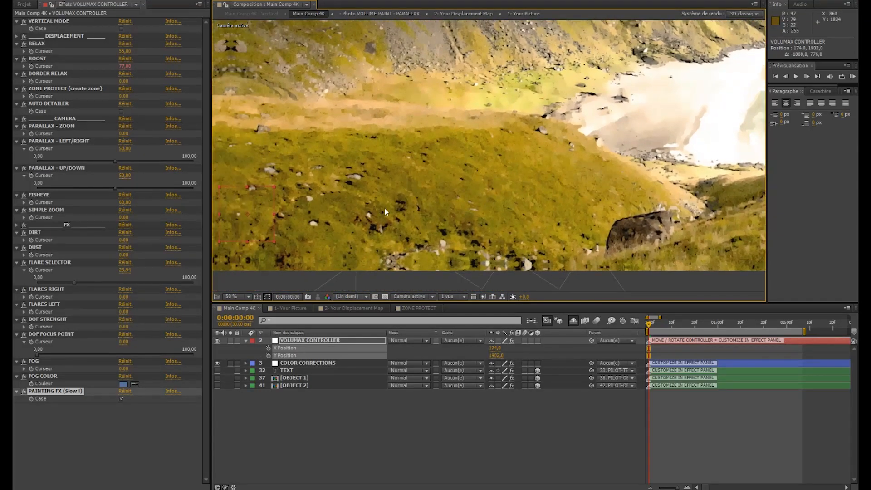
left_click(235, 296)
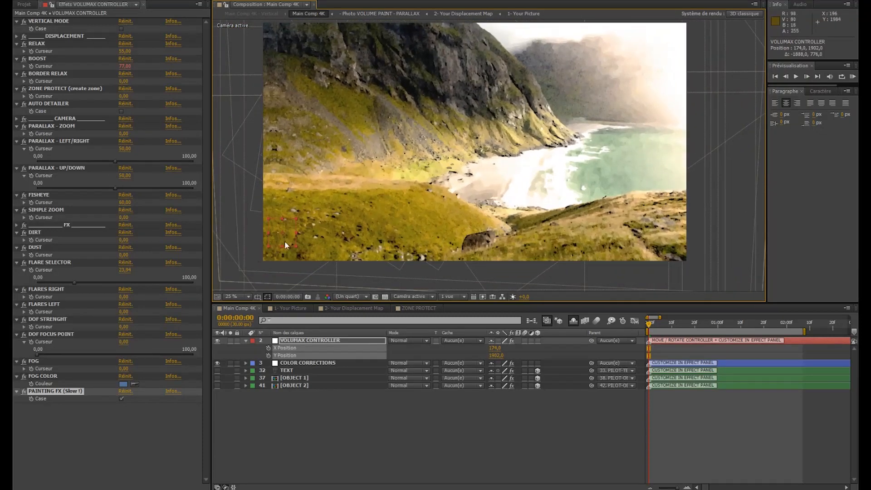